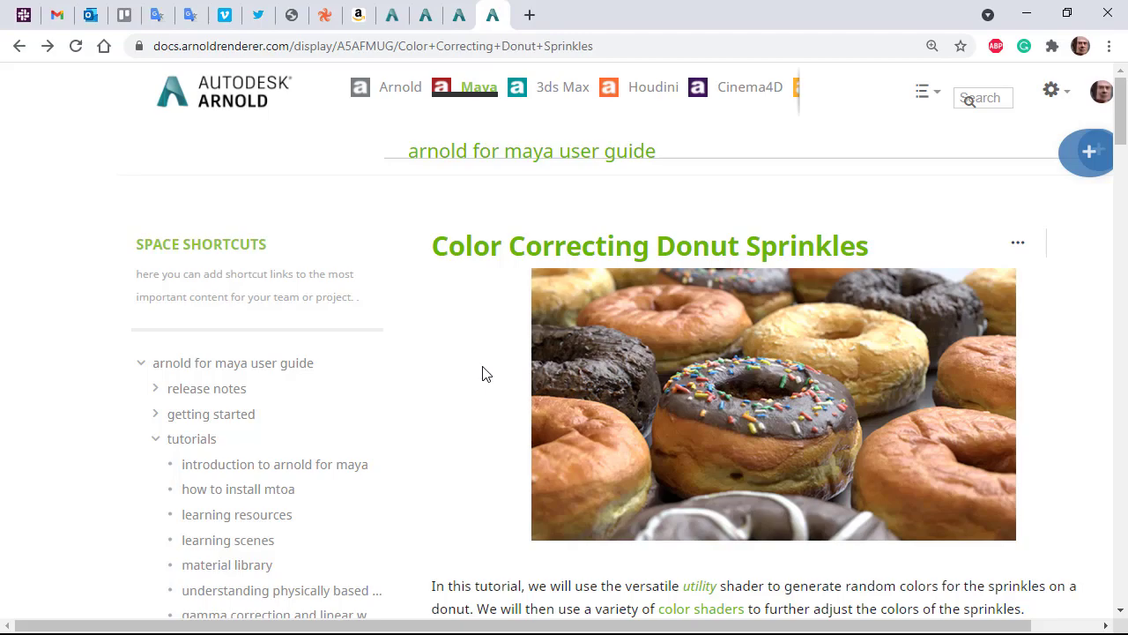
Assign a new Standard Surface material sprinkles1 to the sprinkles and place its node in the graph
scroll(down, 3)
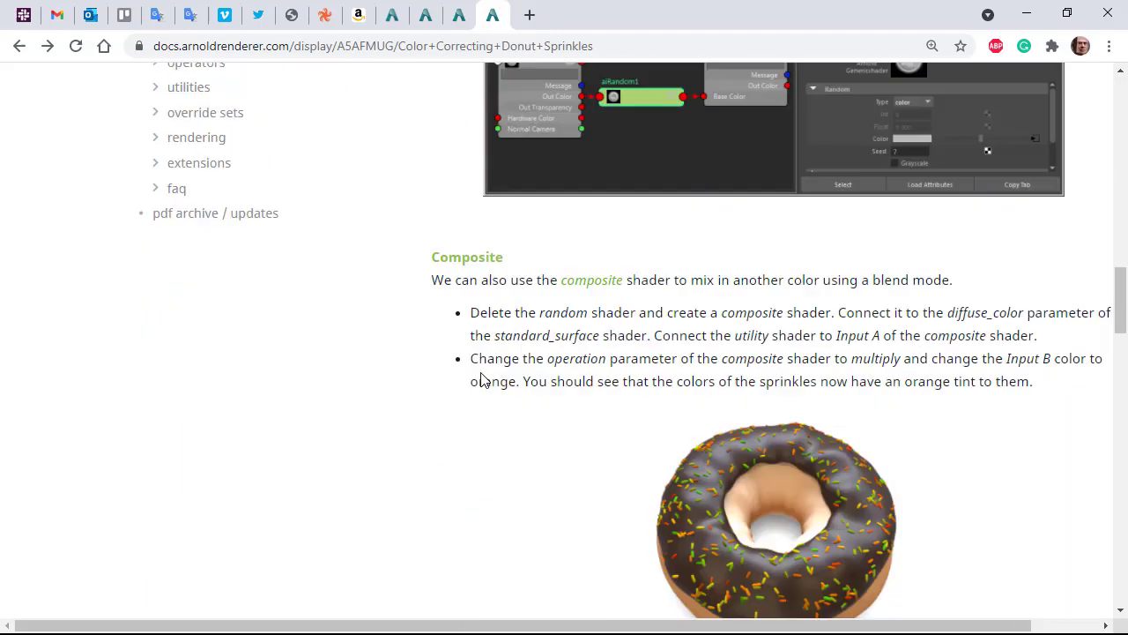
scroll(up, 3)
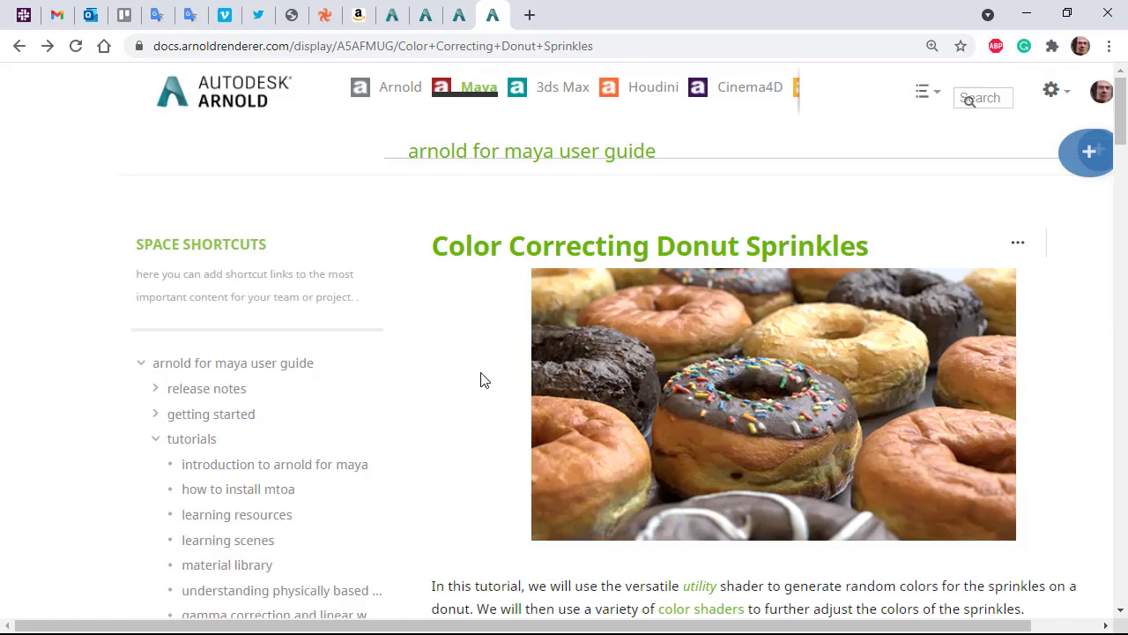
scroll(down, 3)
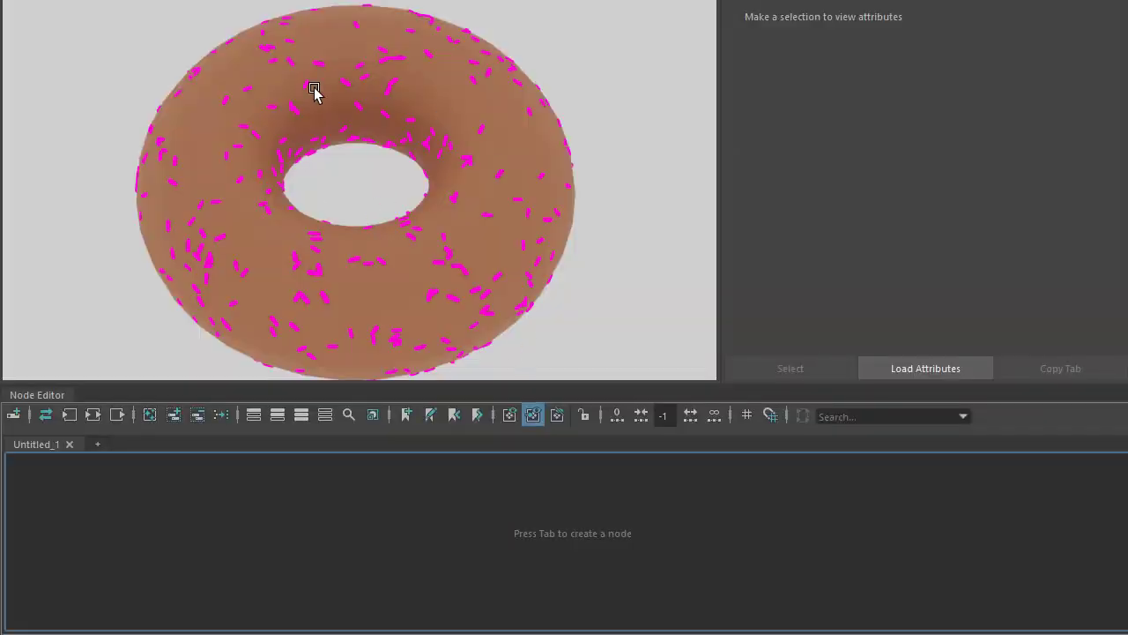
mouse_move(474, 169)
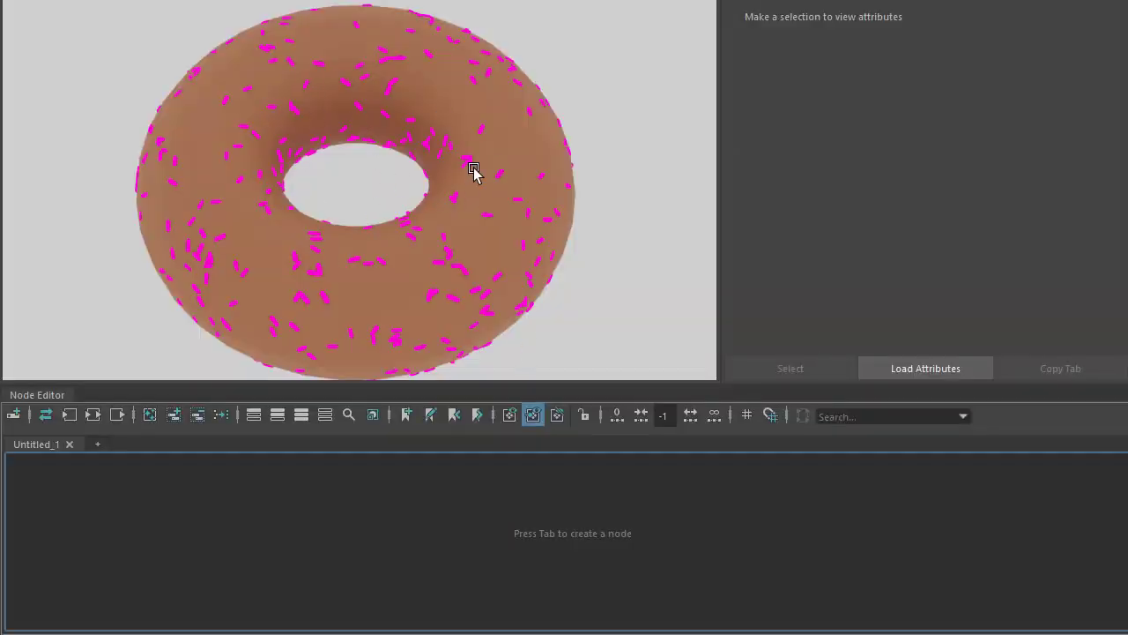
click(520, 190)
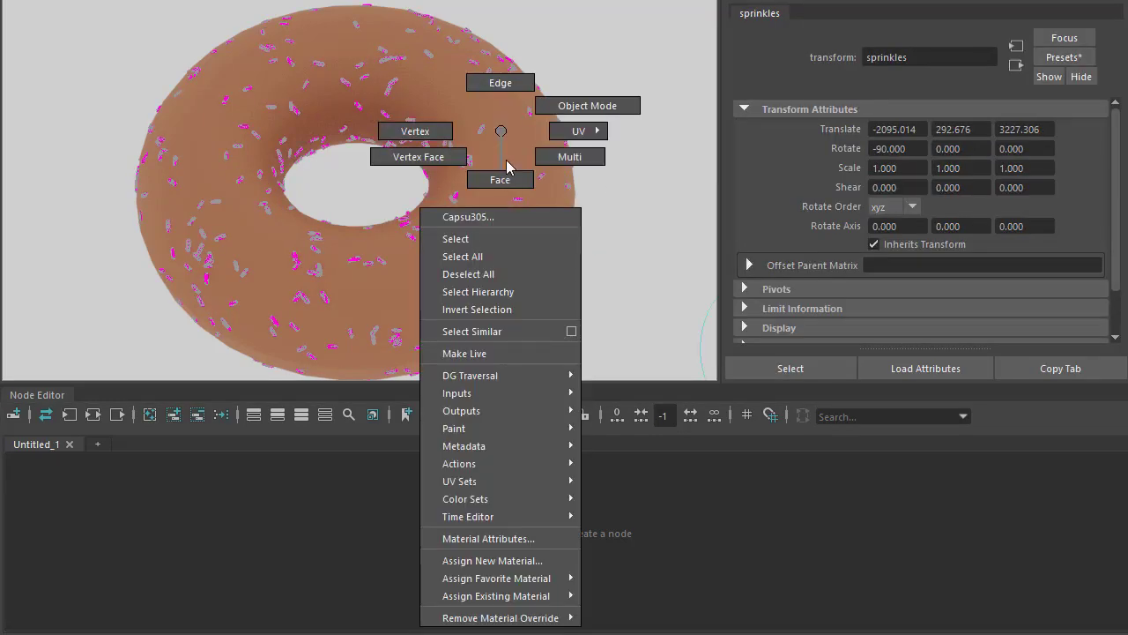
click(492, 561)
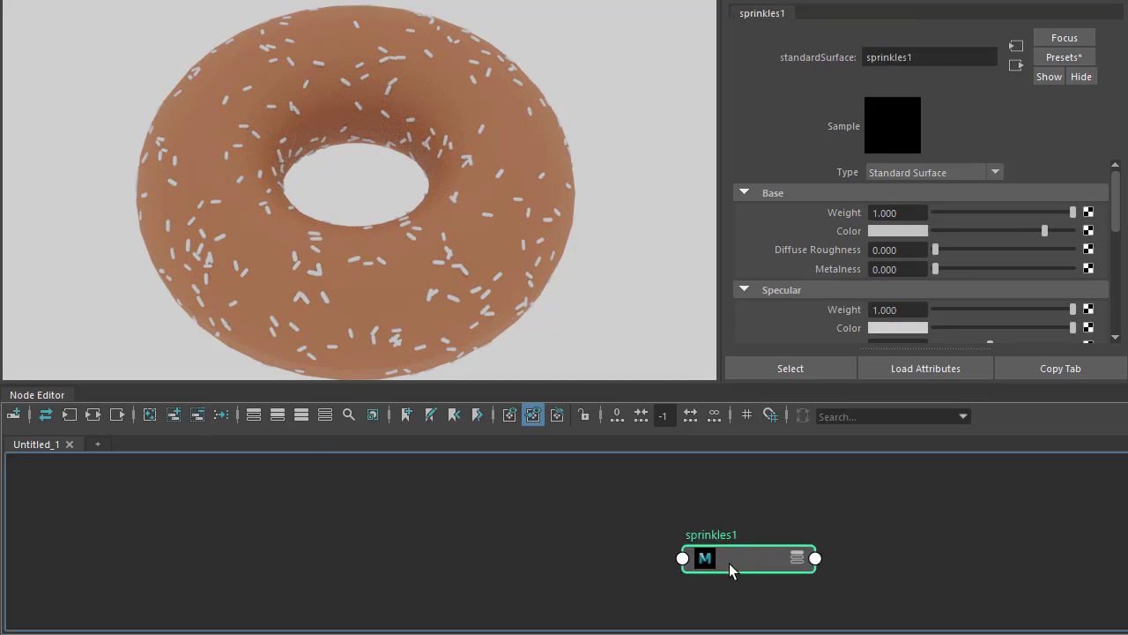
drag(749, 557, 783, 536)
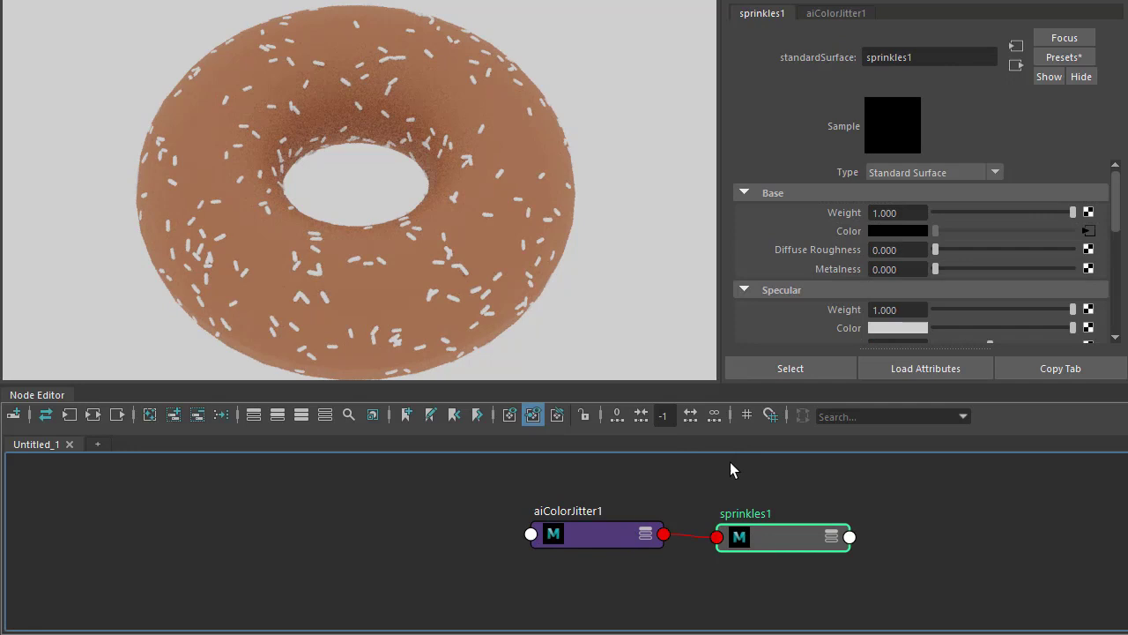
Set aiColorJitter1 to Object type with a red input colour and Hue Max 1.000
click(596, 536)
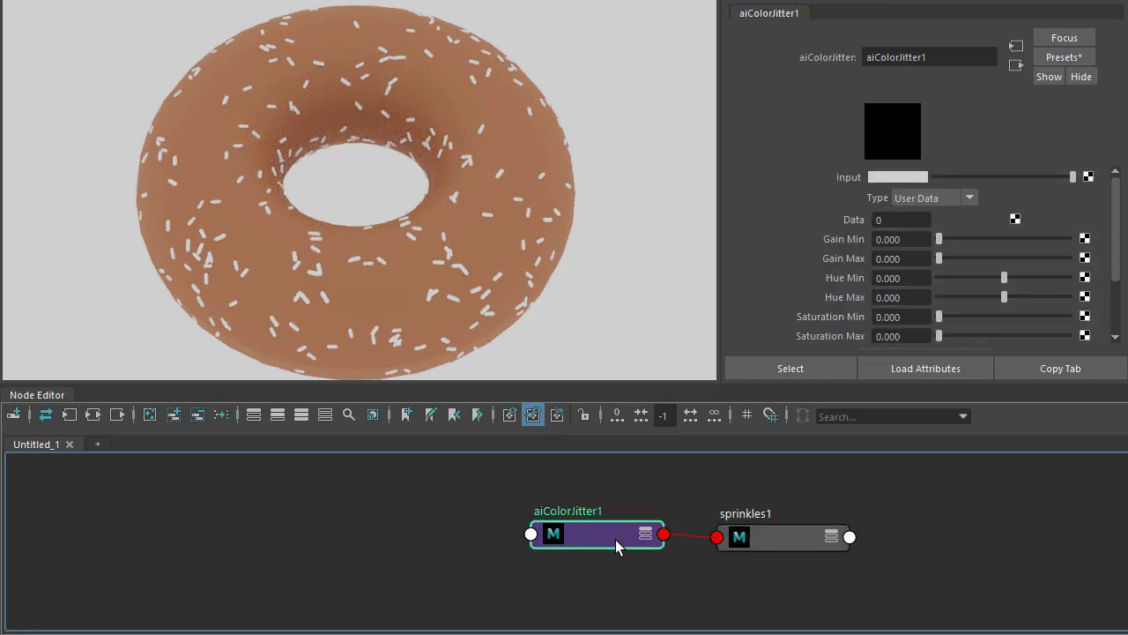
click(968, 197)
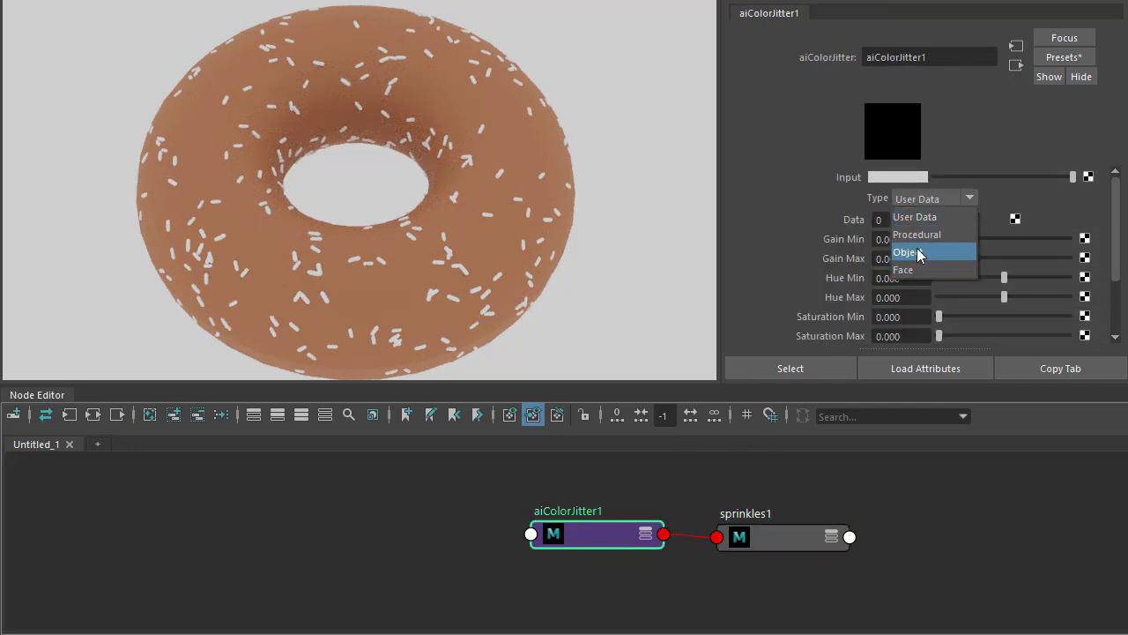
click(906, 252)
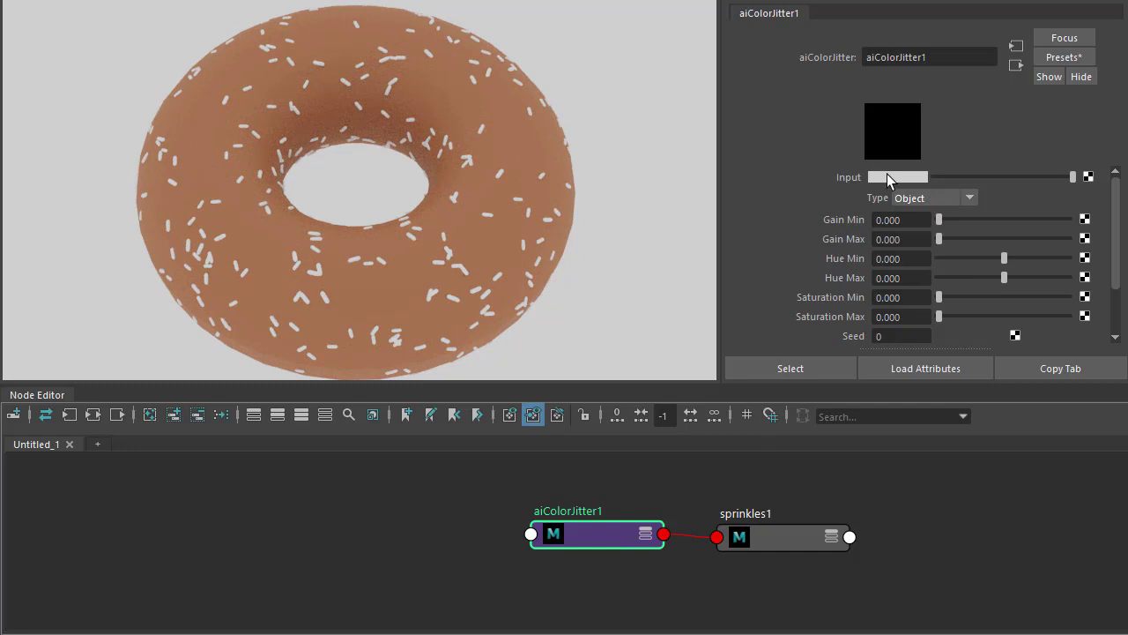
click(898, 176)
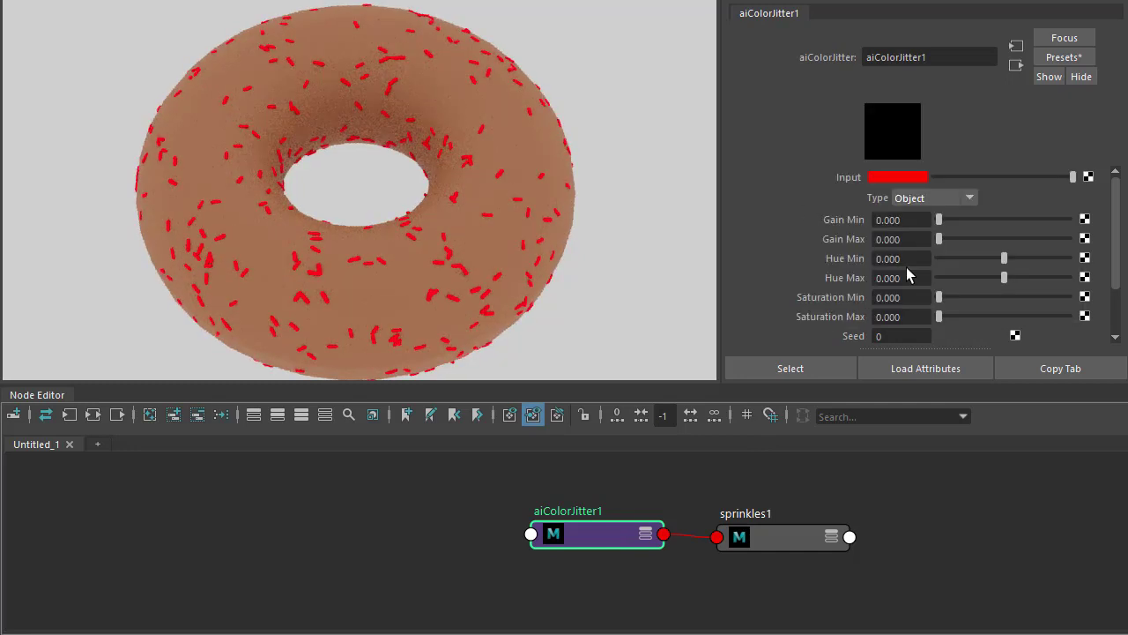
drag(938, 279, 1070, 279)
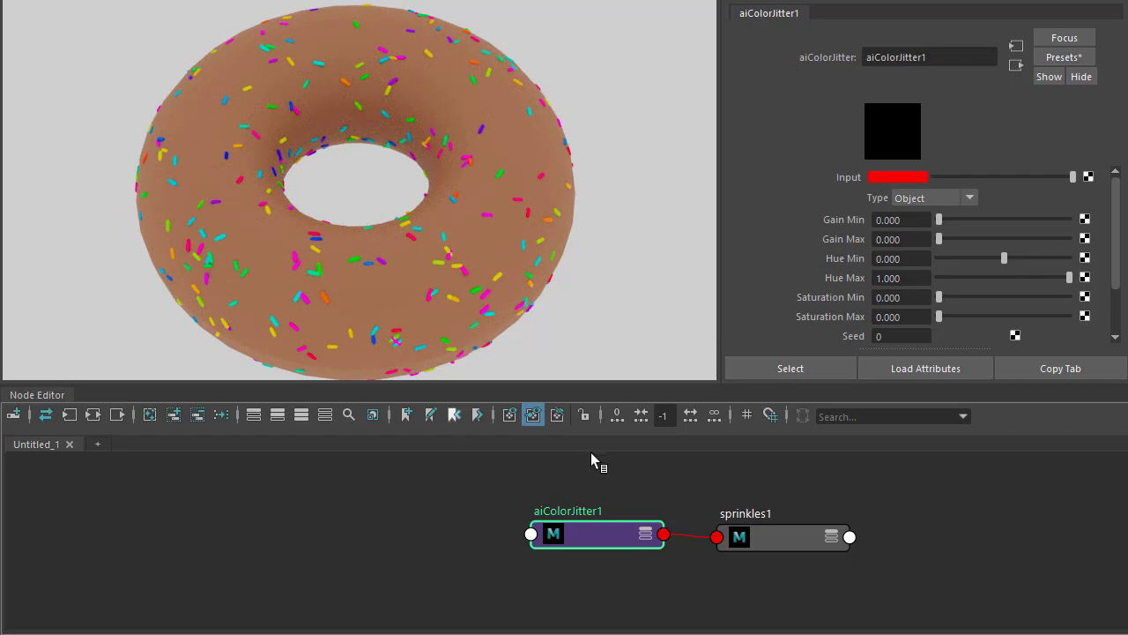
Replace aiColorJitter1 with a new aiUtility node feeding sprinkles1
click(783, 536)
text(Util)
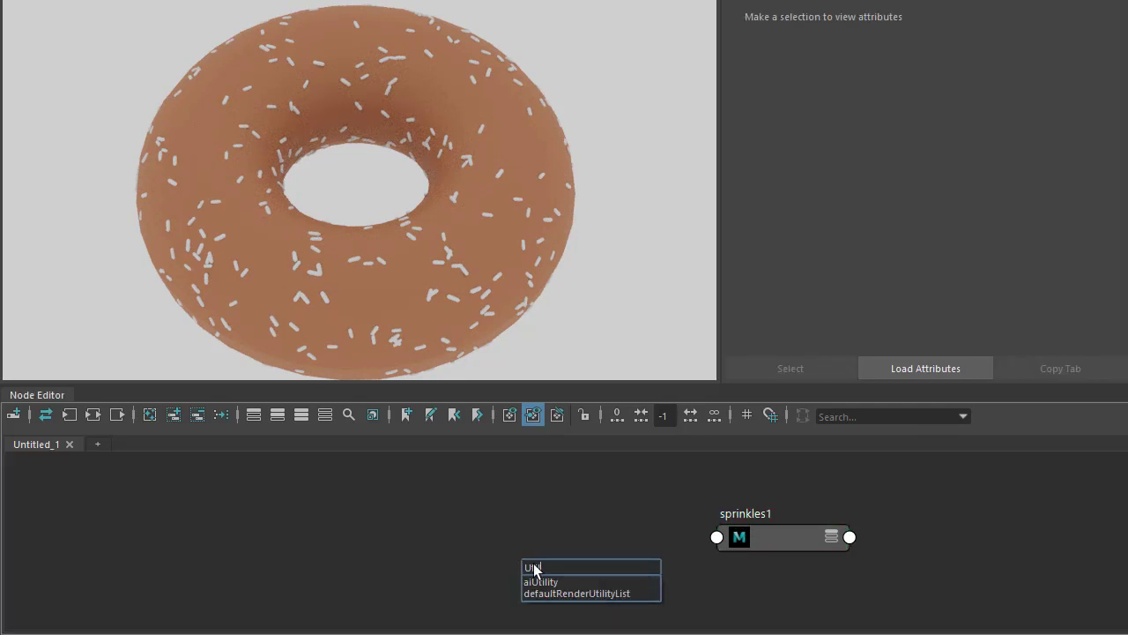
click(541, 581)
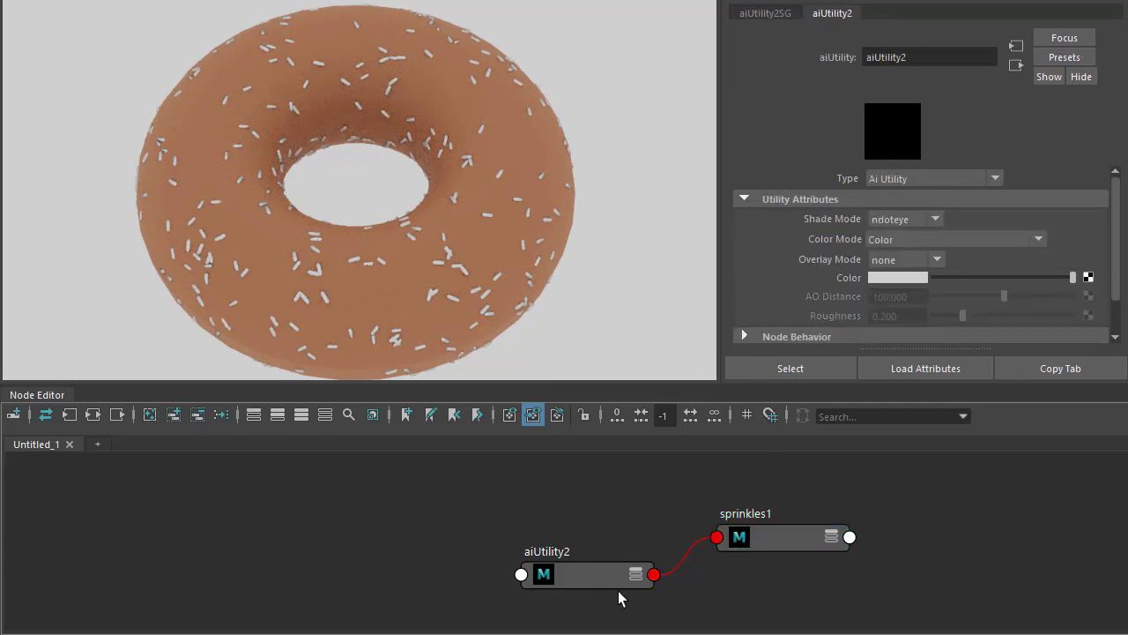
Set aiUtility2 to flat shade mode with Object ID color mode
click(903, 218)
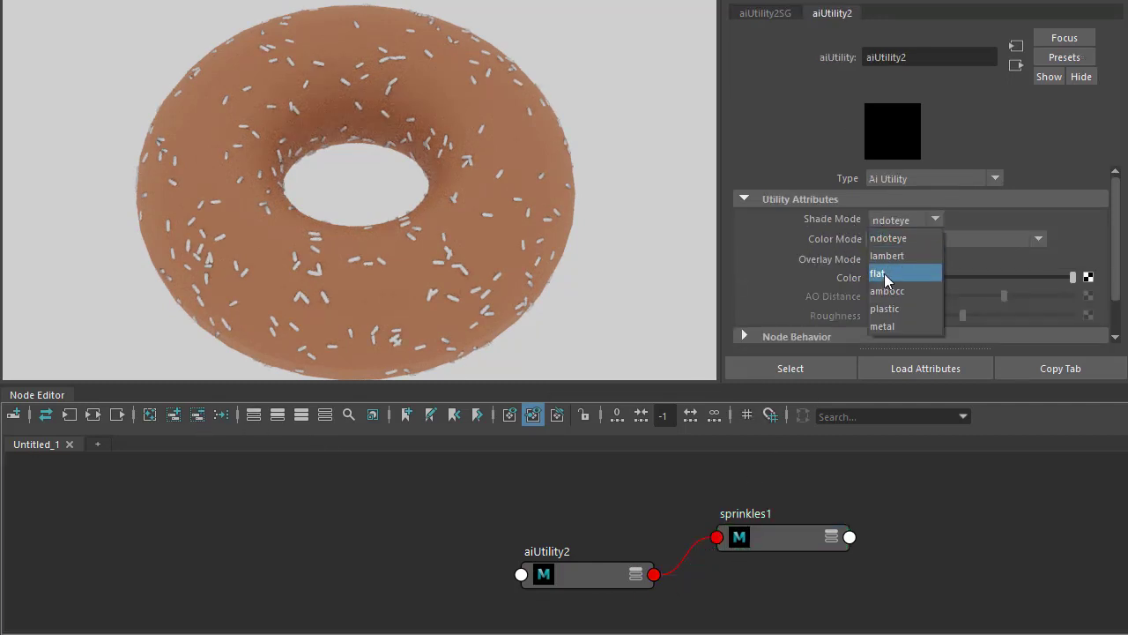
click(878, 272)
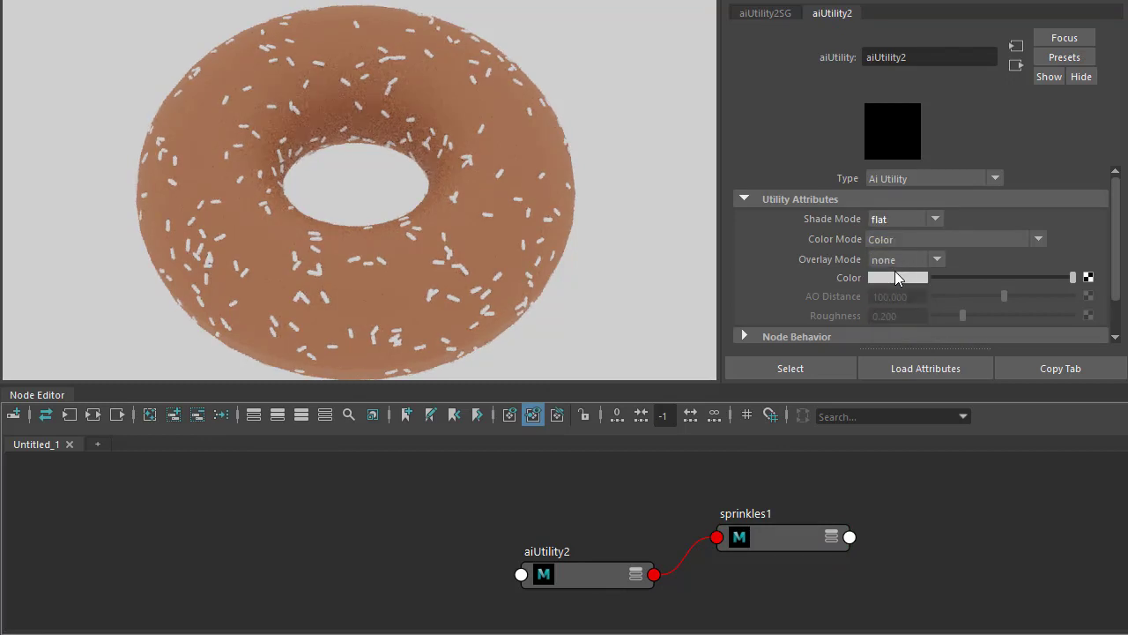
click(1039, 240)
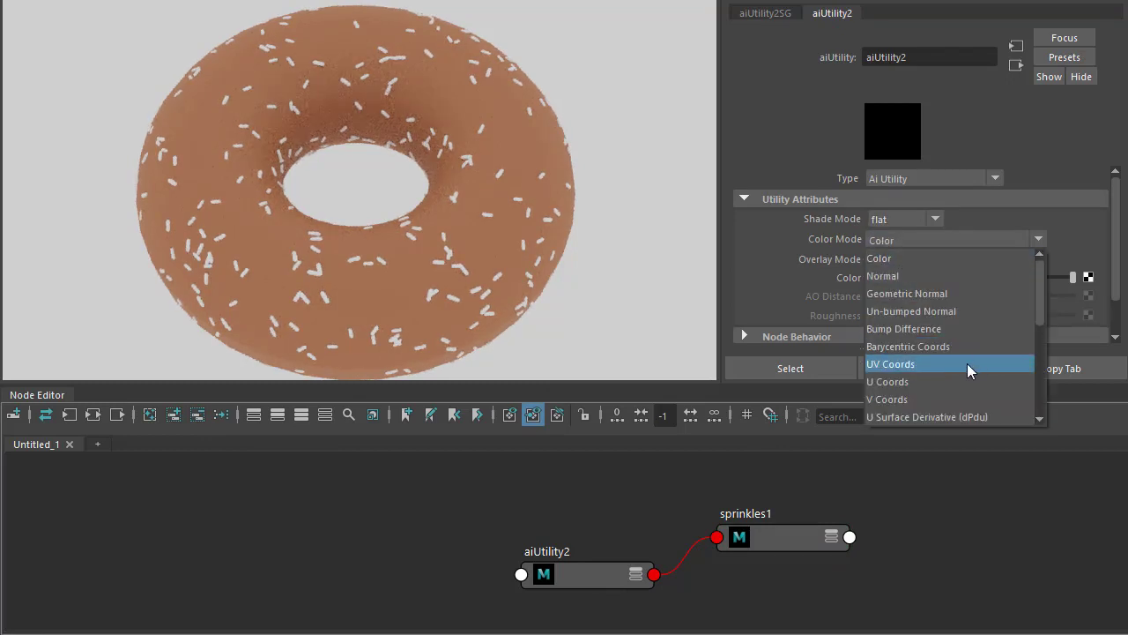
scroll(down, 3)
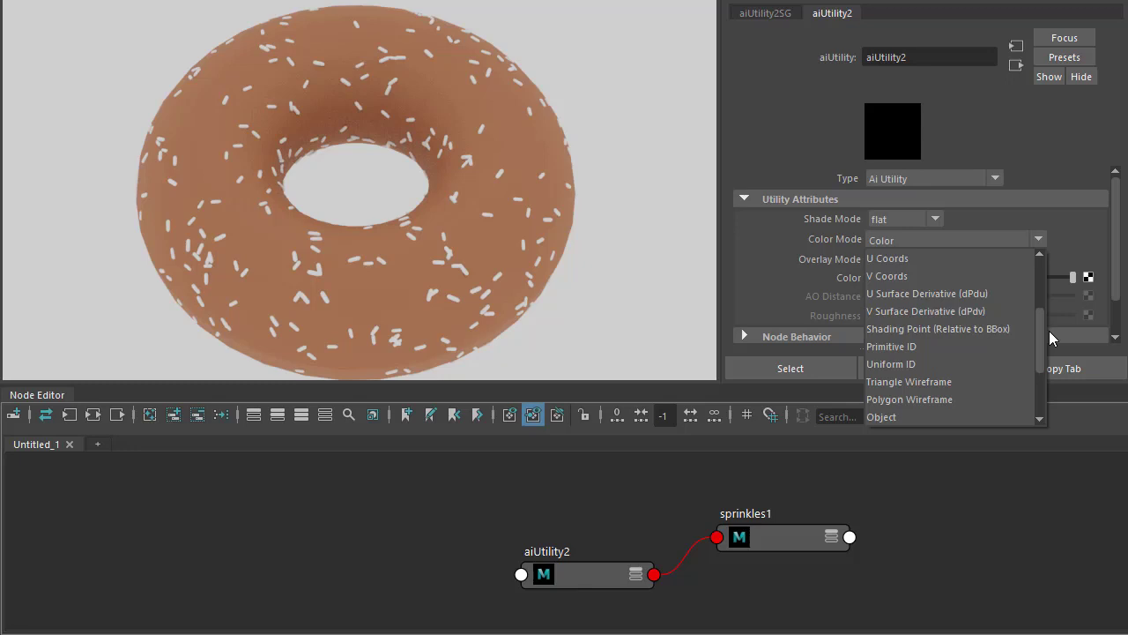
click(882, 416)
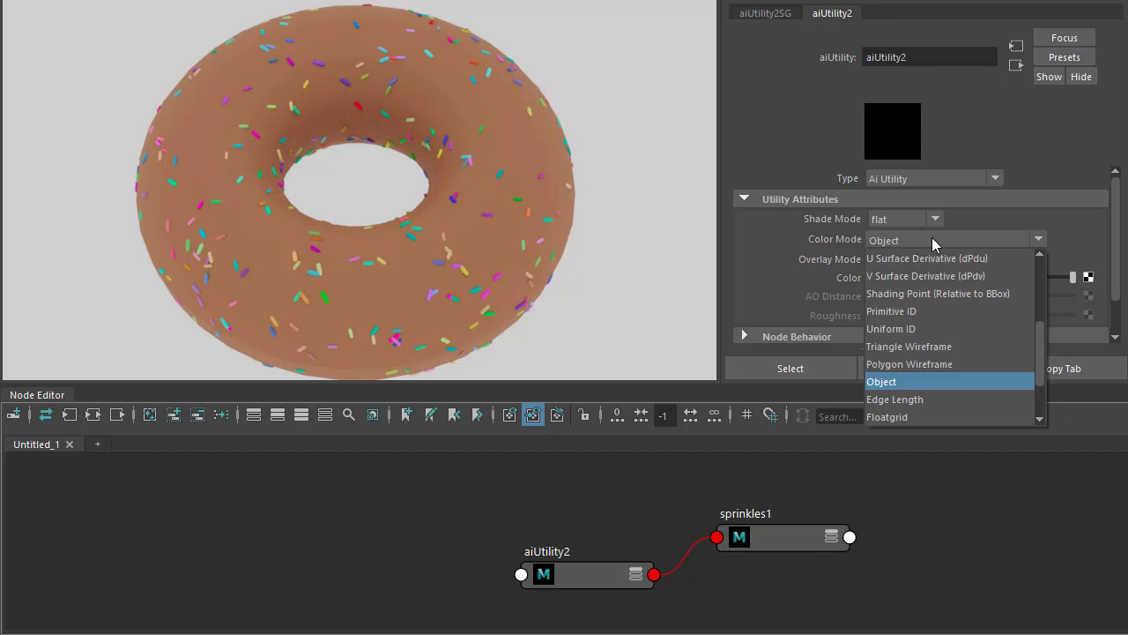
scroll(down, 3)
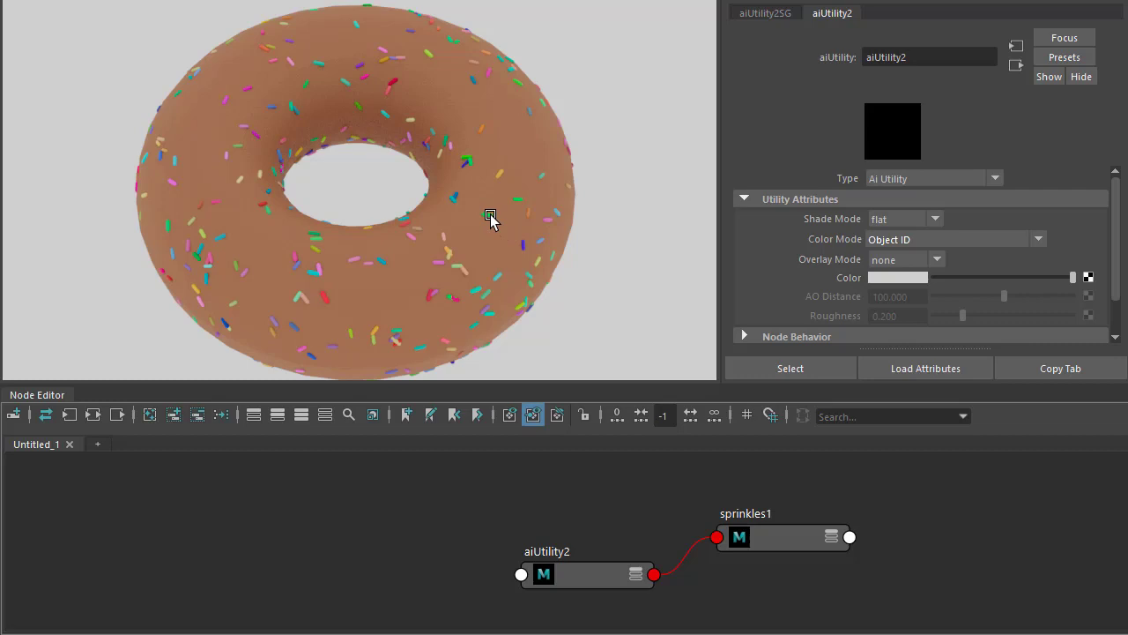
Give sprinkle Capsu270's shape the Arnold user option 'id 1', then deselect
click(490, 216)
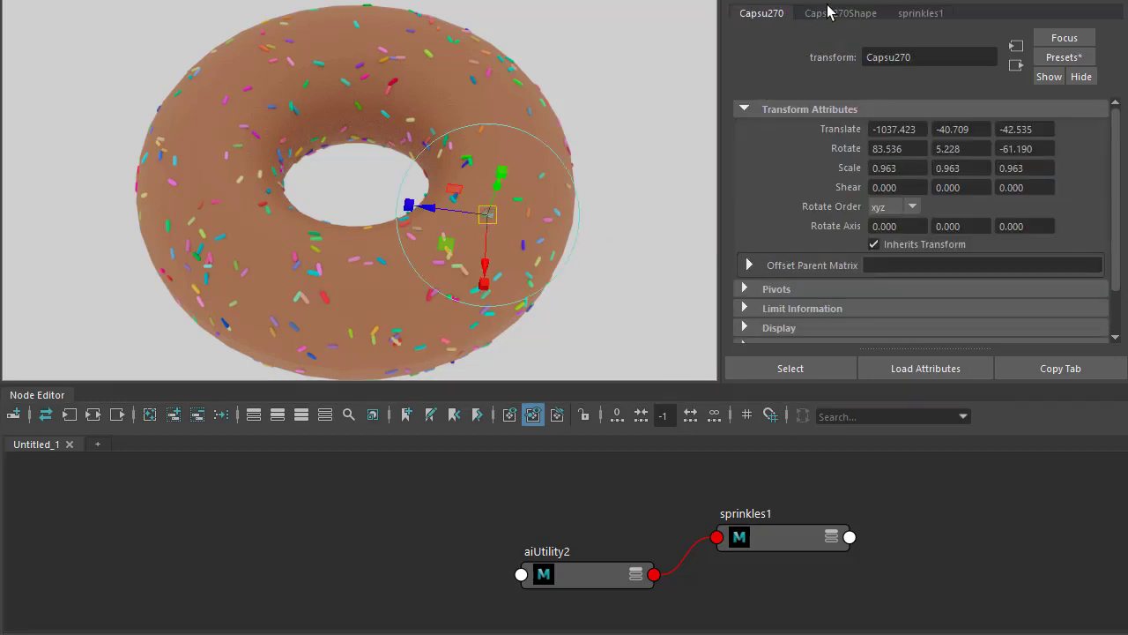
click(839, 13)
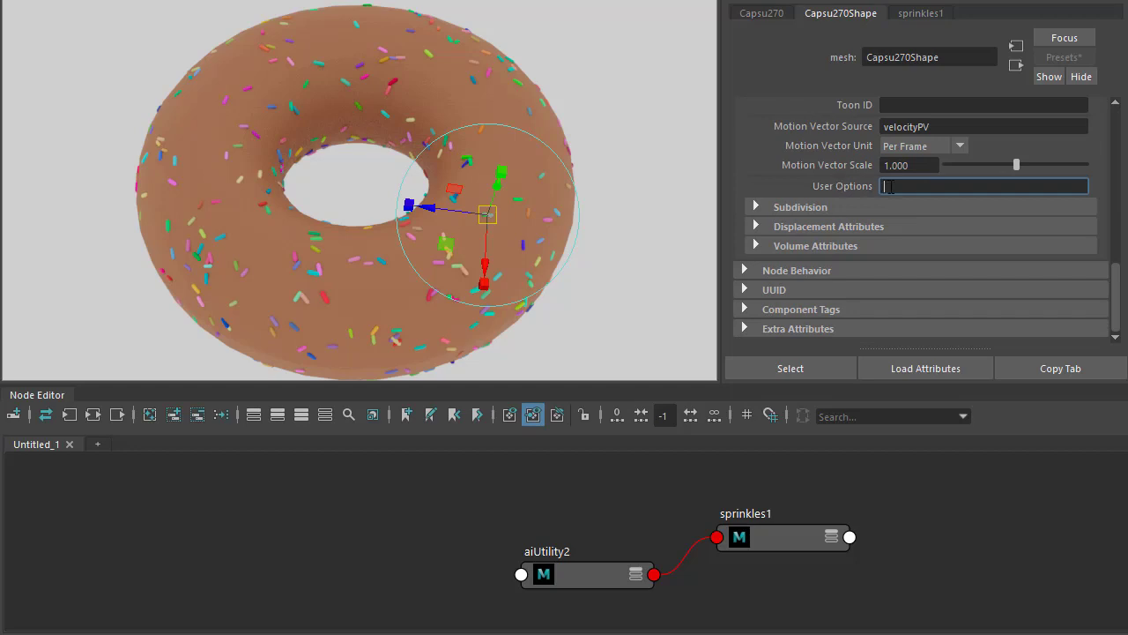
text(id 10)
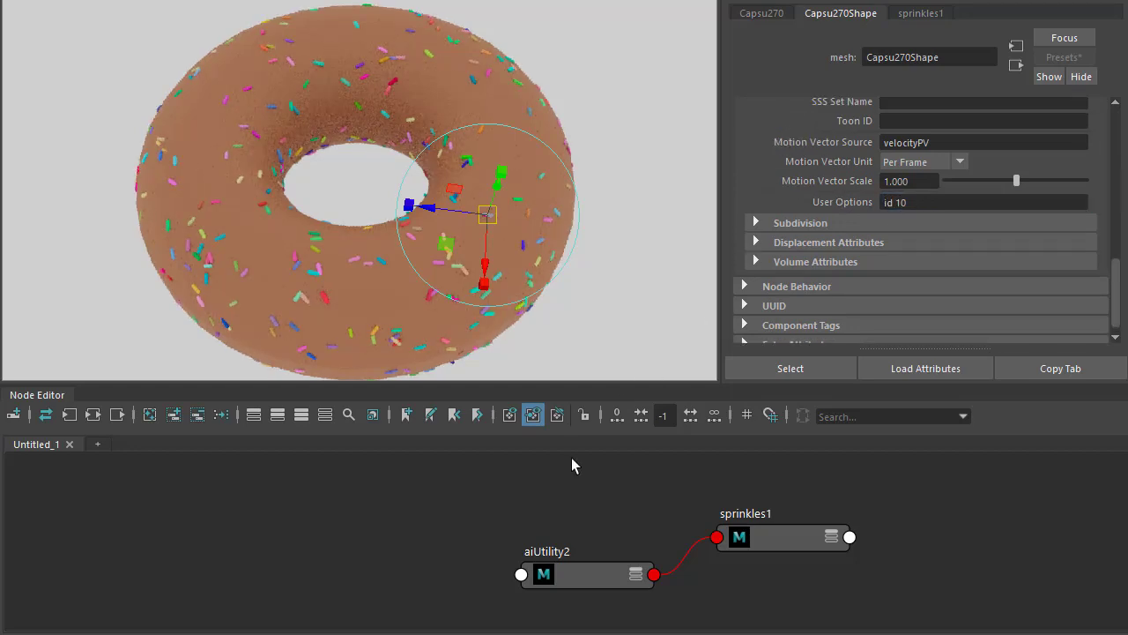
click(490, 218)
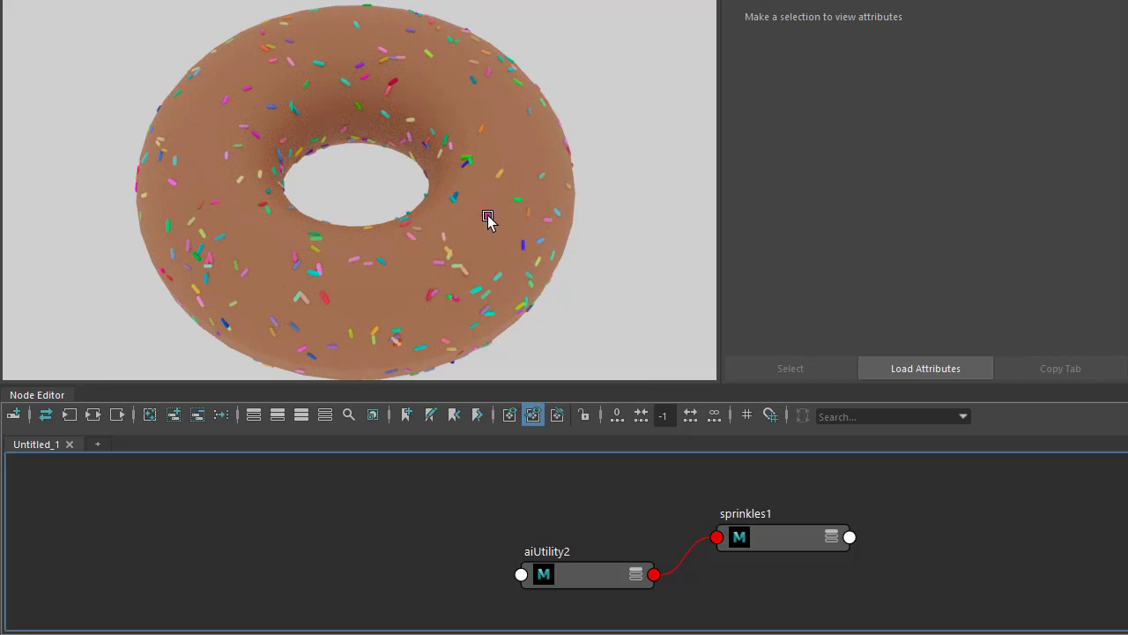
click(518, 201)
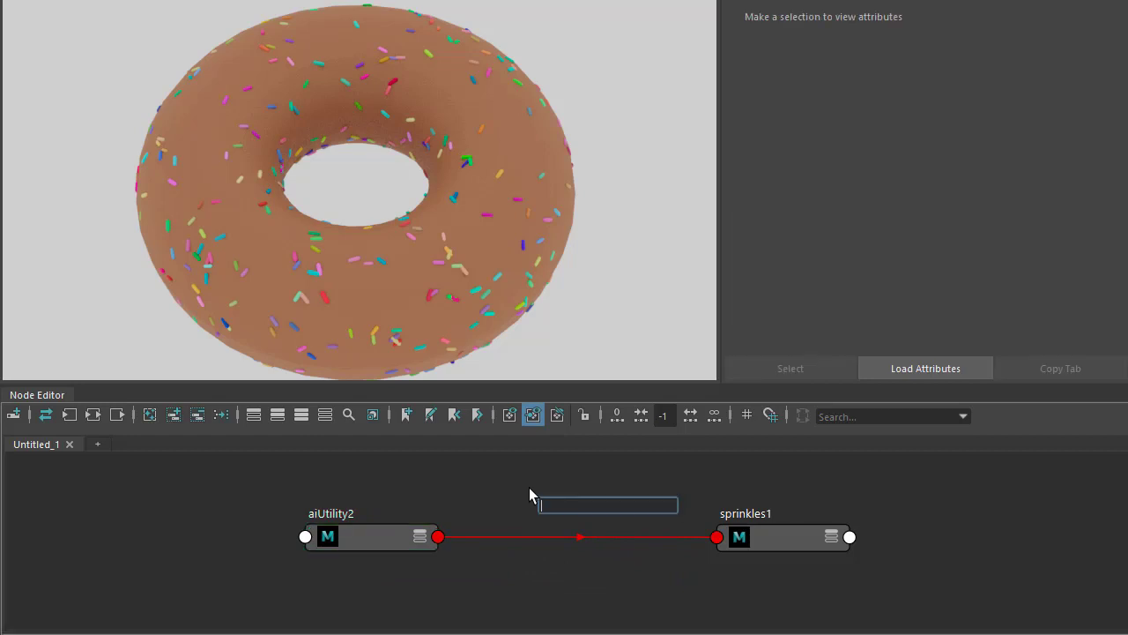
Wire aiUtility2 through a new aiRandom node, set its seed to 1, then remove it
click(607, 505)
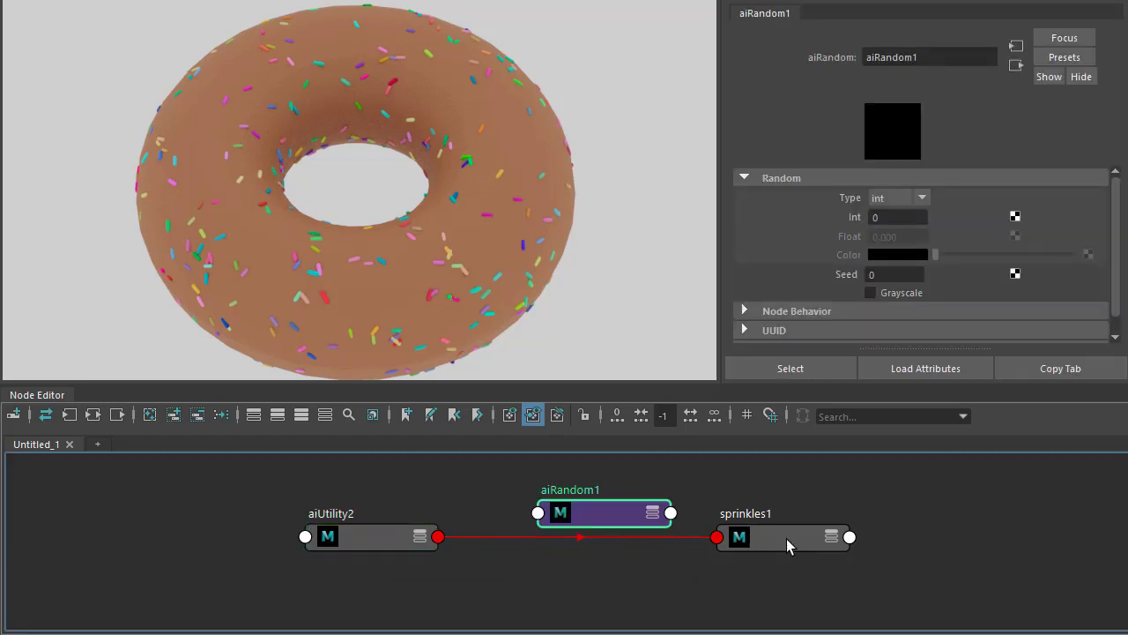
click(783, 536)
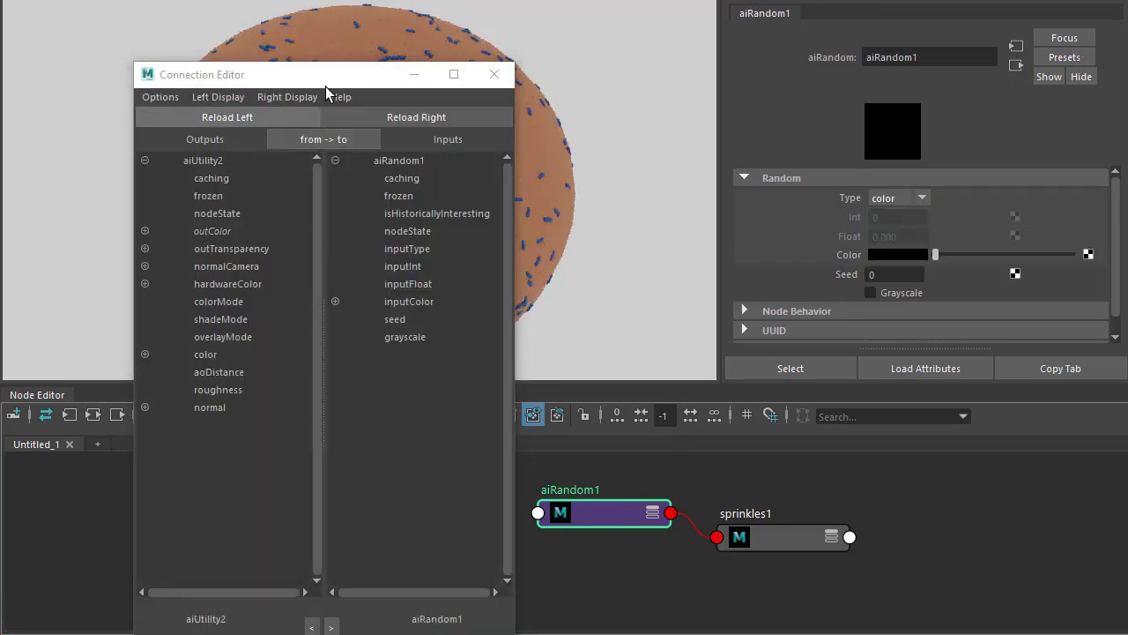
click(493, 74)
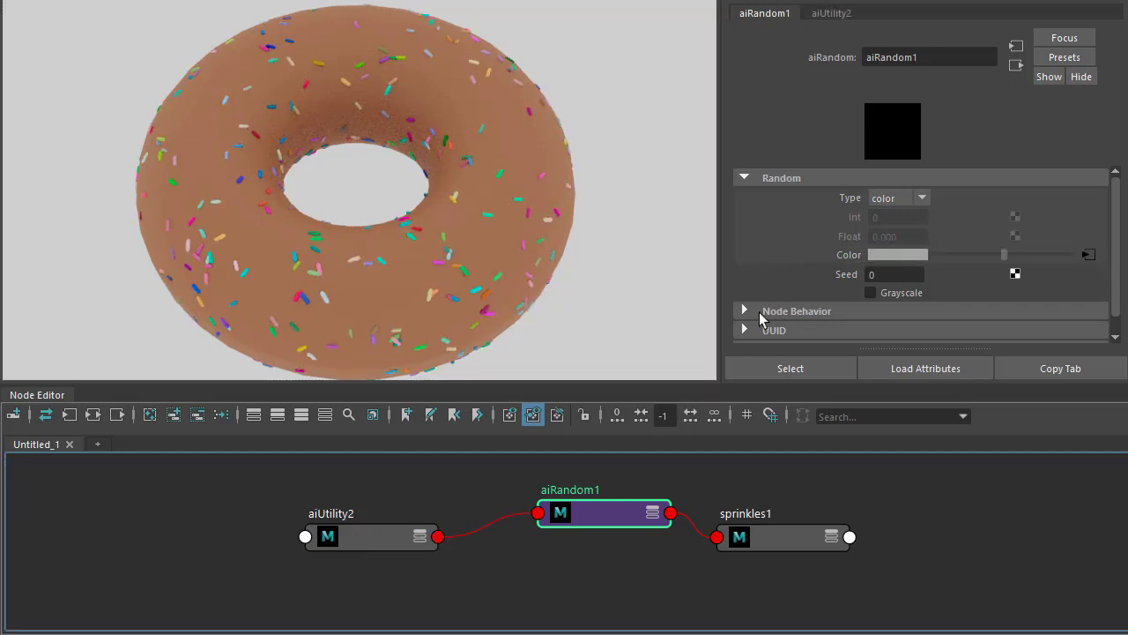
click(896, 275)
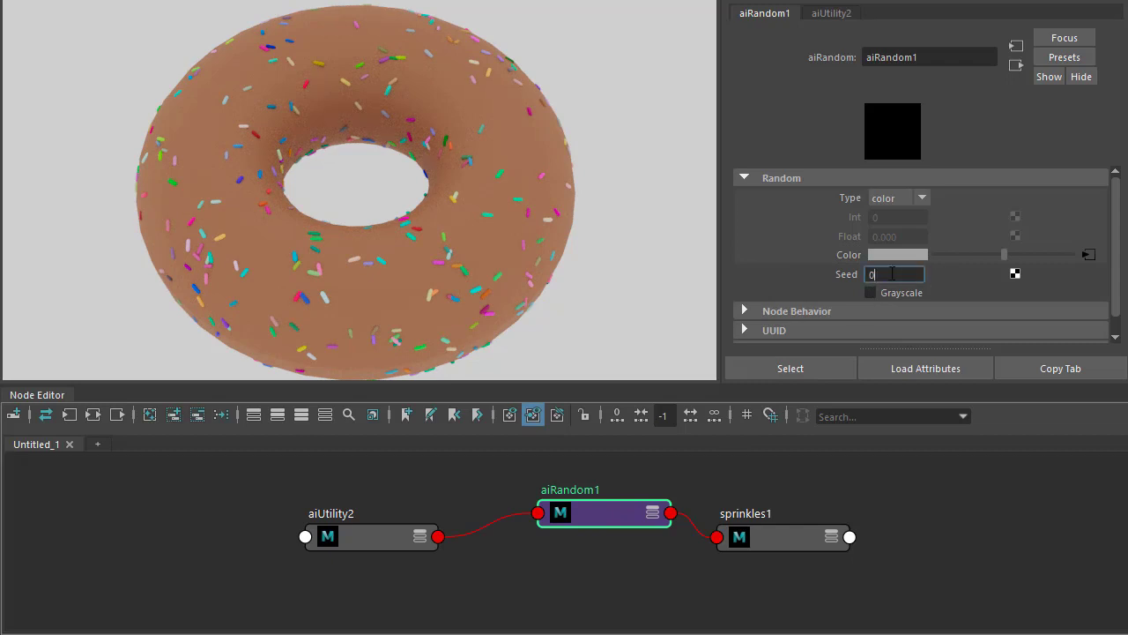
text(1)
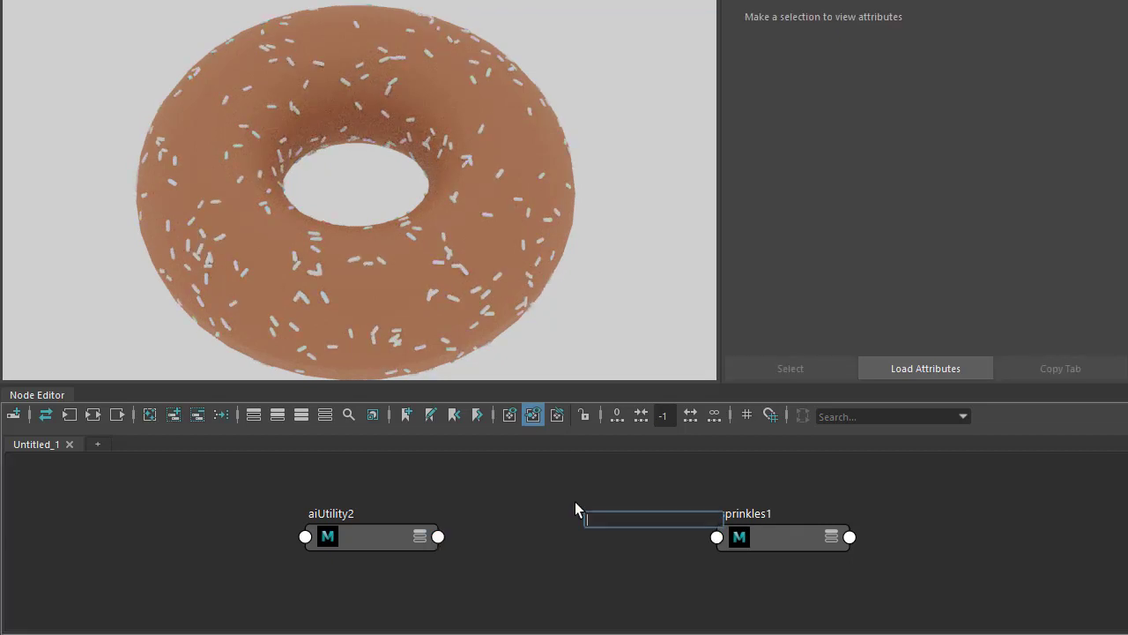
Insert an aiComposite node between aiUtility2 and sprinkles1 so the sprinkles render red
text(composite)
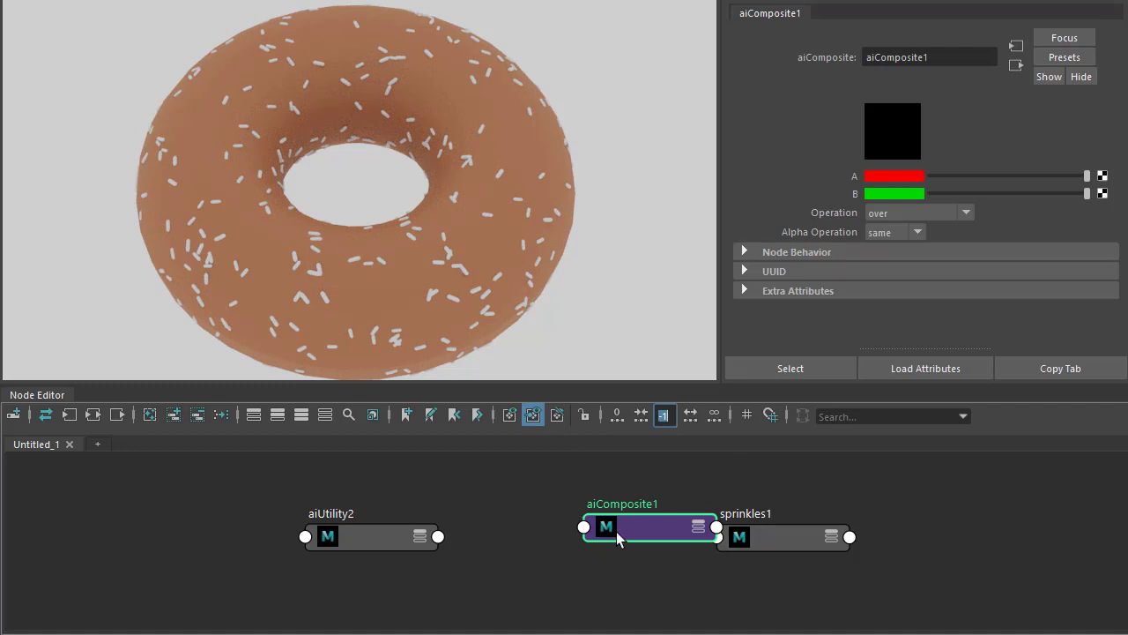
drag(648, 526, 613, 494)
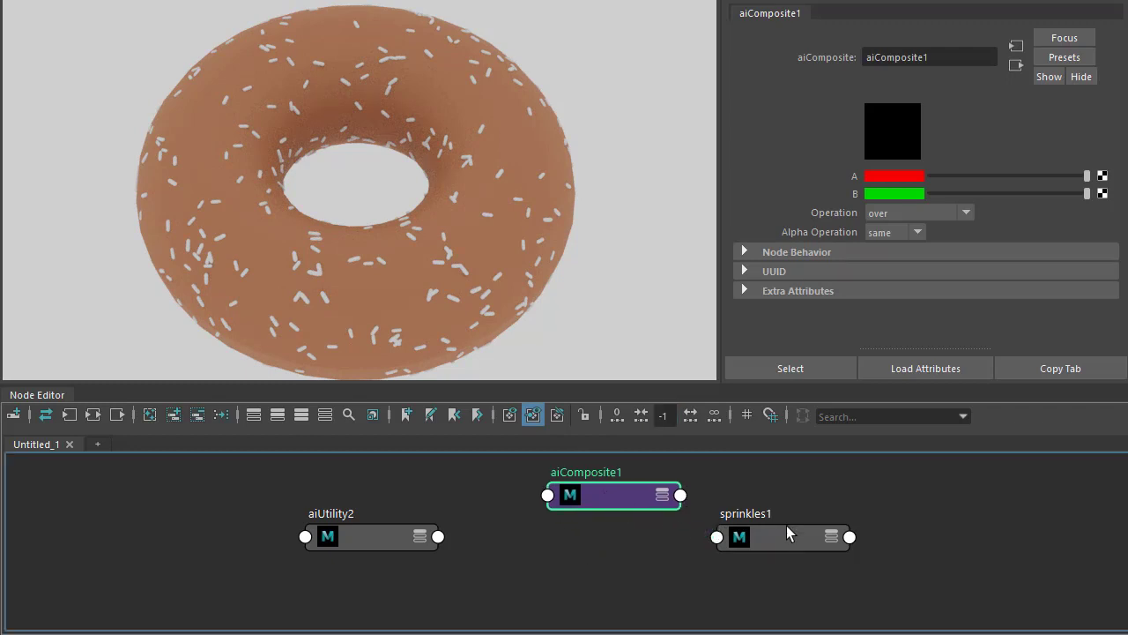
click(783, 536)
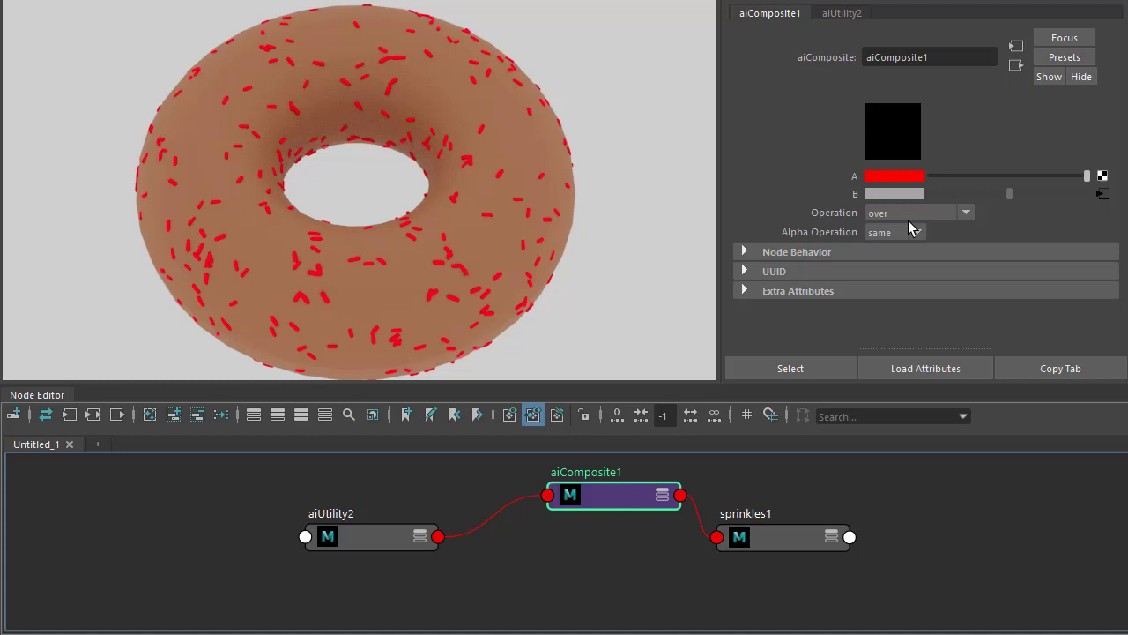
click(917, 211)
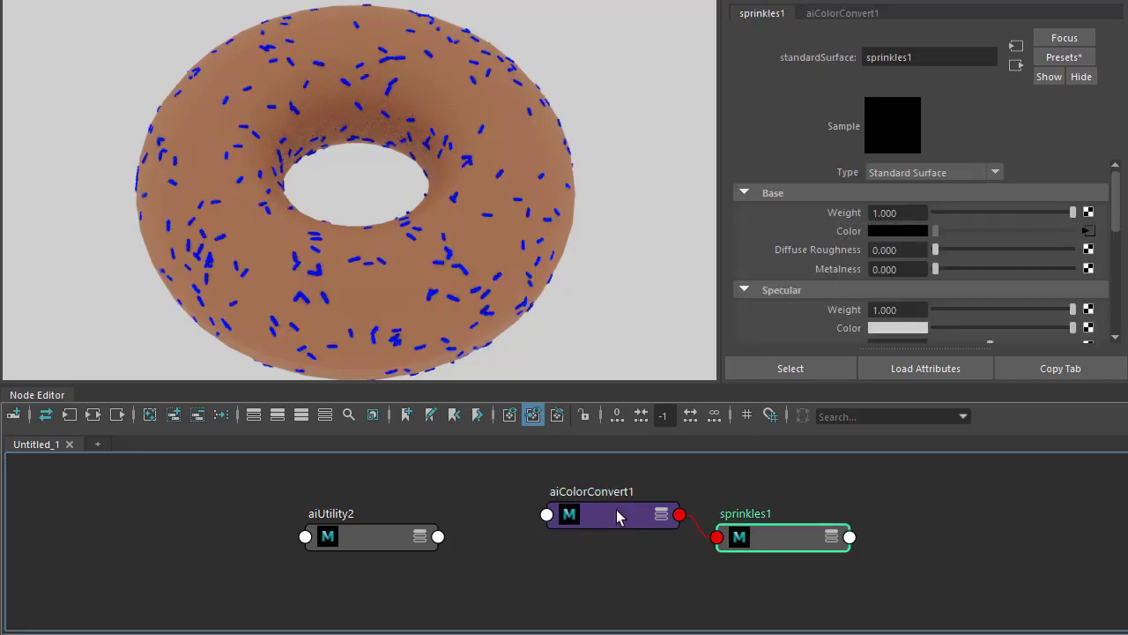
Set aiColorConvert1's From and To colour spaces to RGB
click(614, 515)
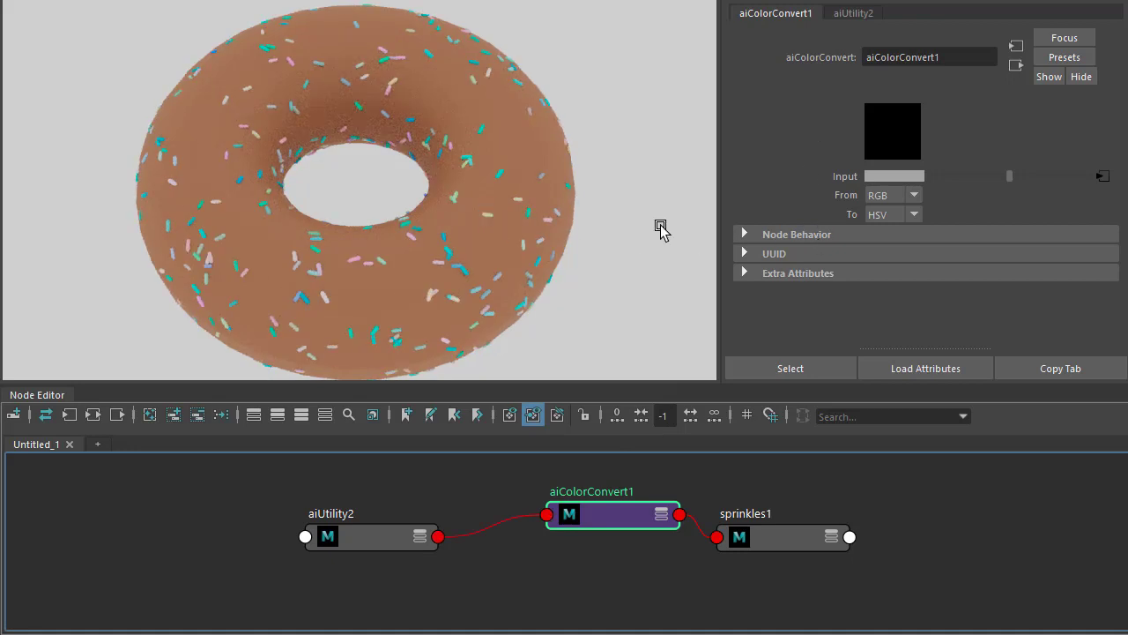
mouse_move(828, 185)
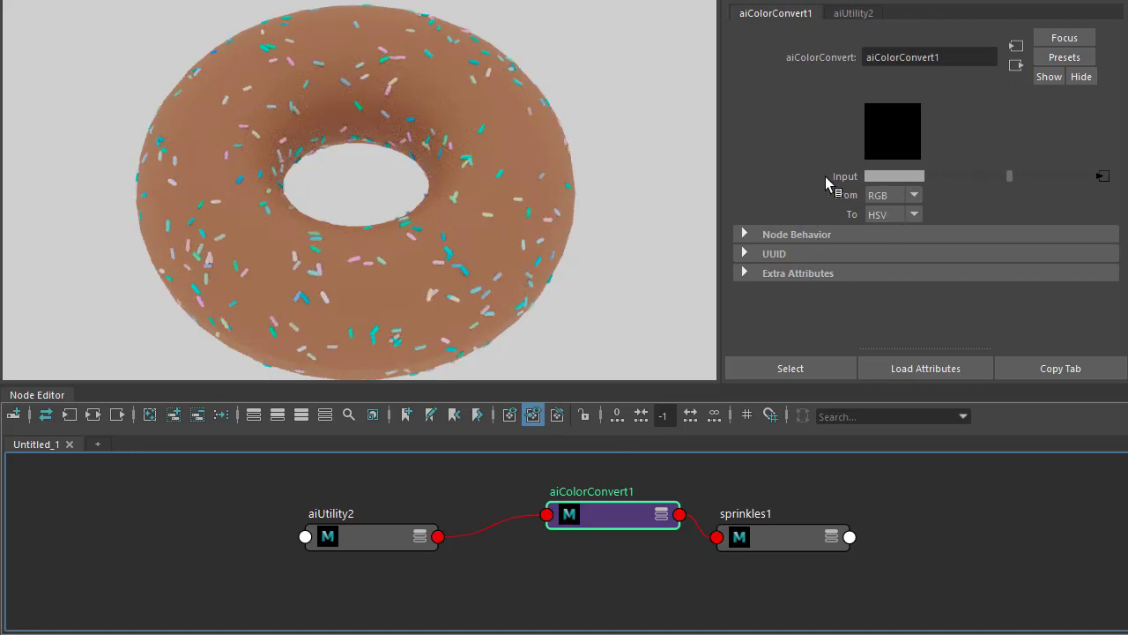
click(892, 215)
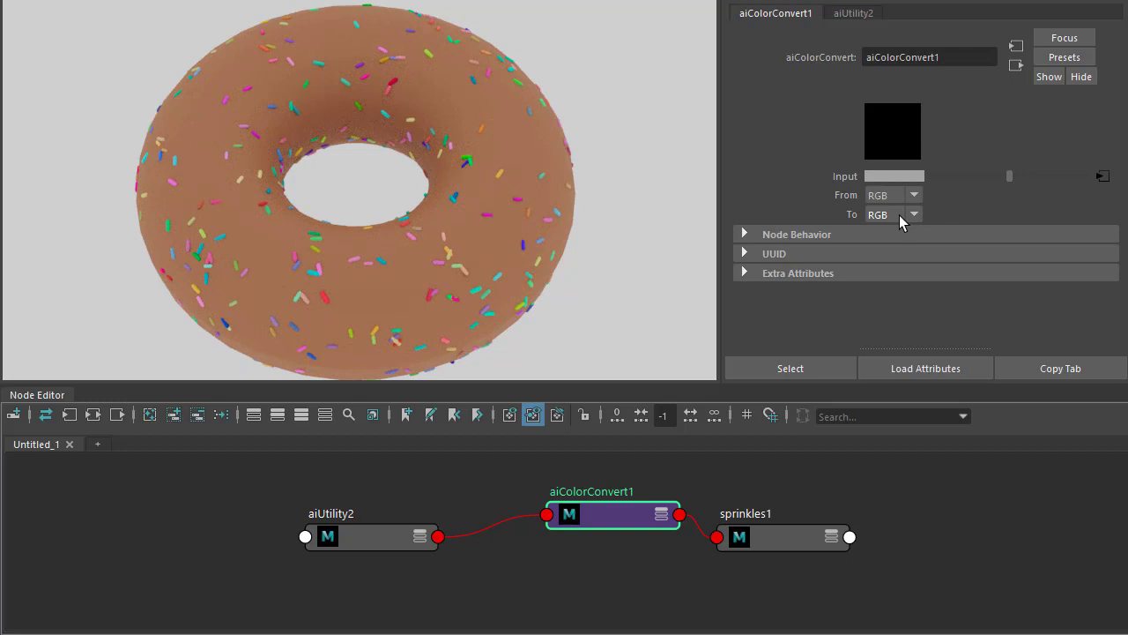
click(913, 215)
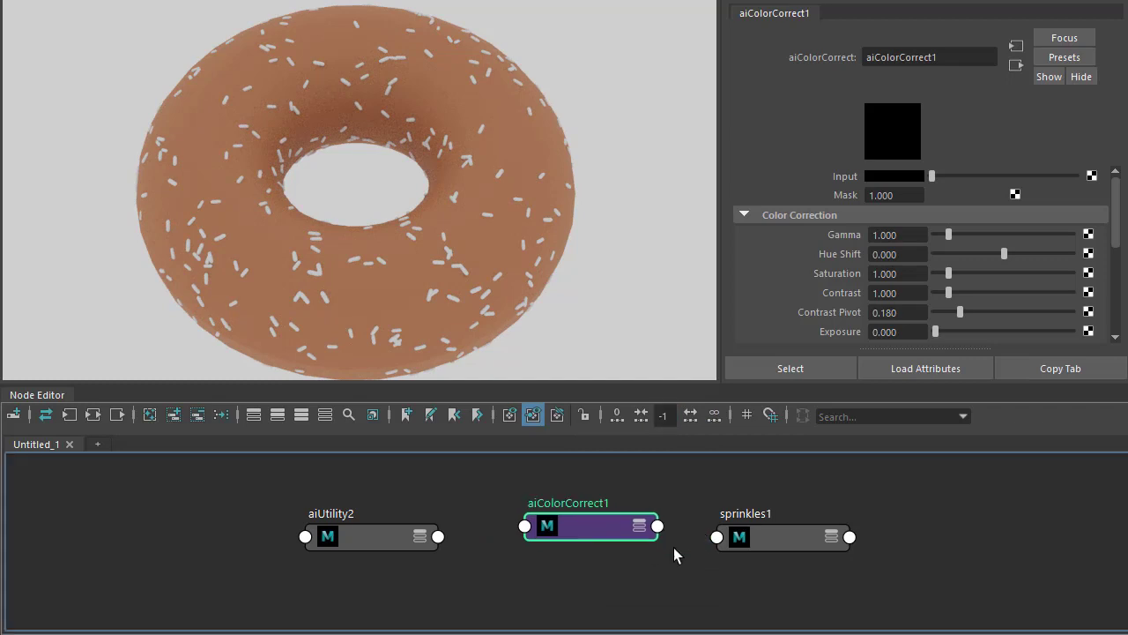
Wire aiColorCorrect1 between aiUtility2 and sprinkles1, nudge gamma and settle hue shift at -0.117
click(783, 526)
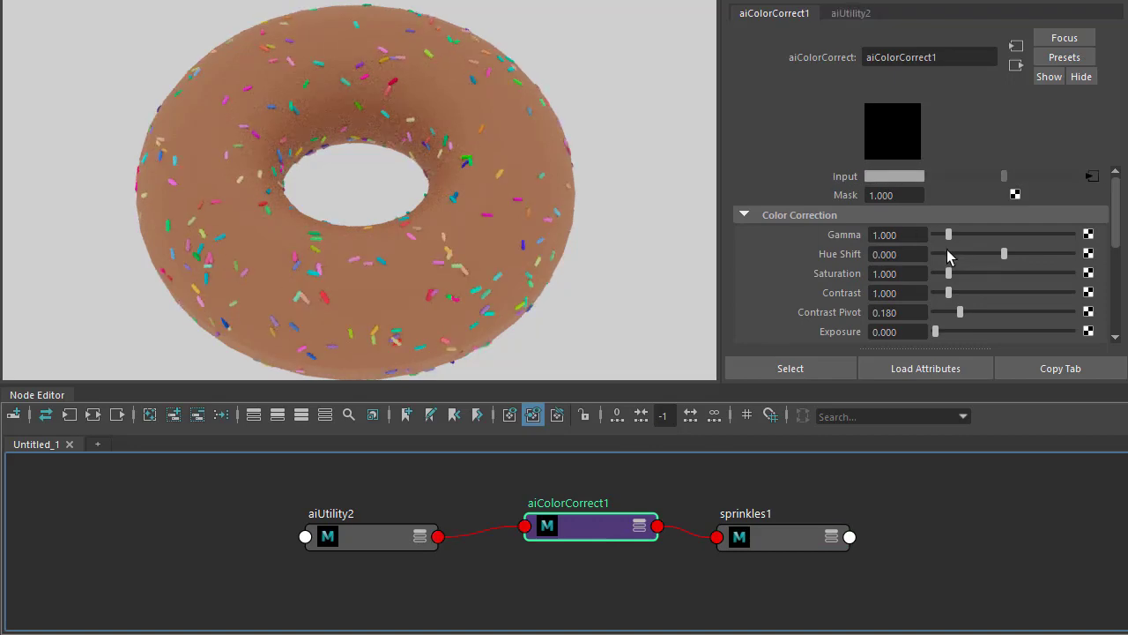
drag(948, 235, 960, 235)
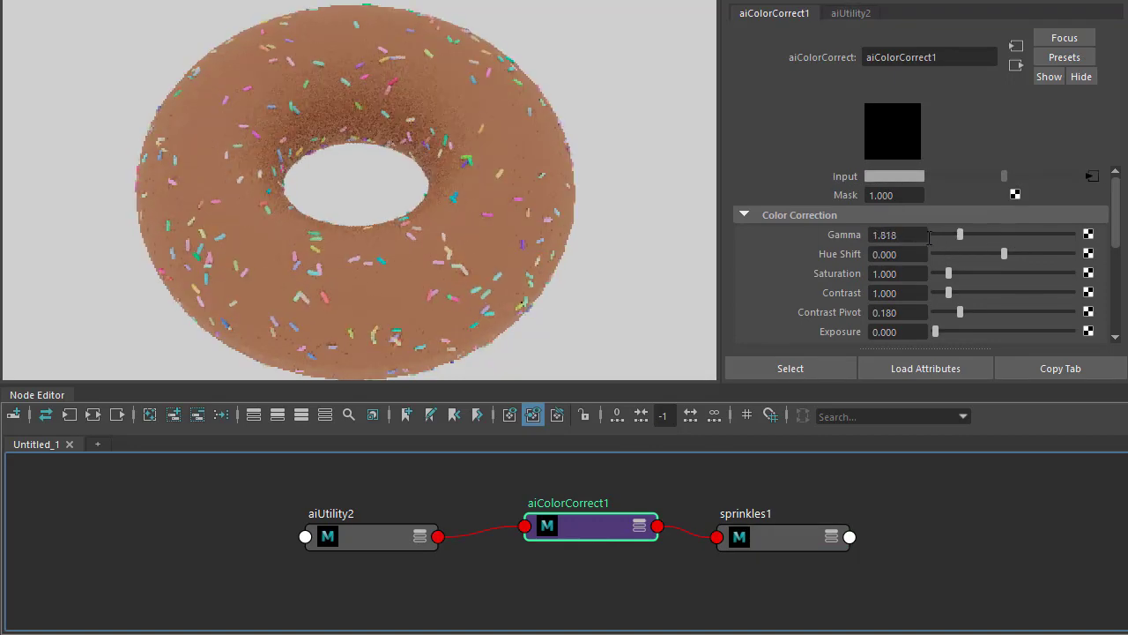
drag(1005, 254, 987, 254)
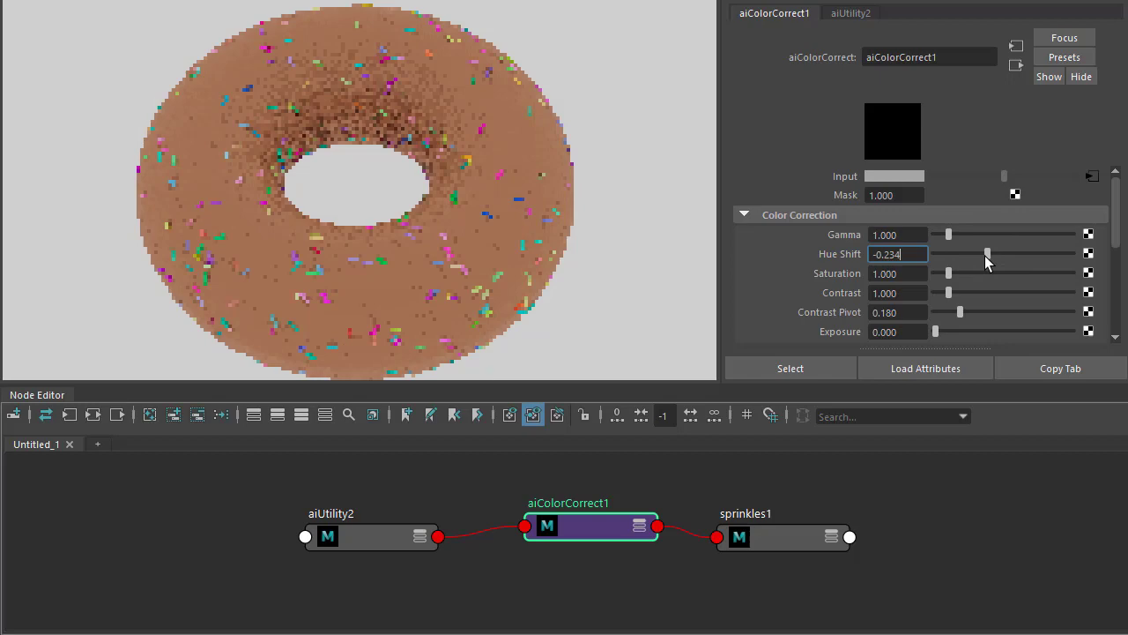
drag(987, 254, 1037, 254)
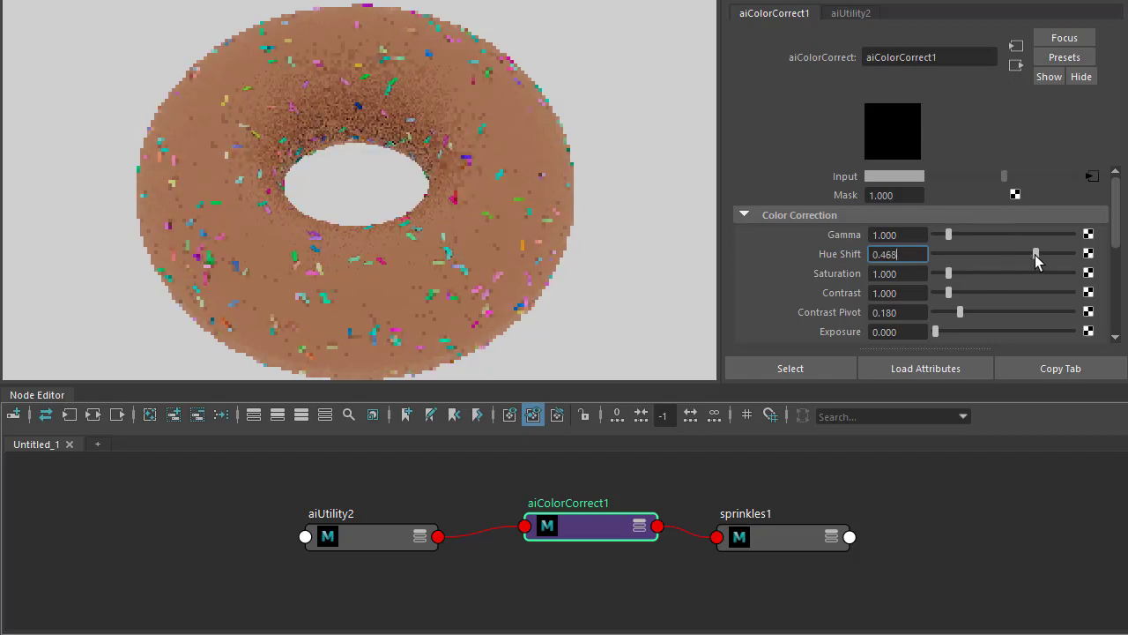
drag(1036, 254, 994, 254)
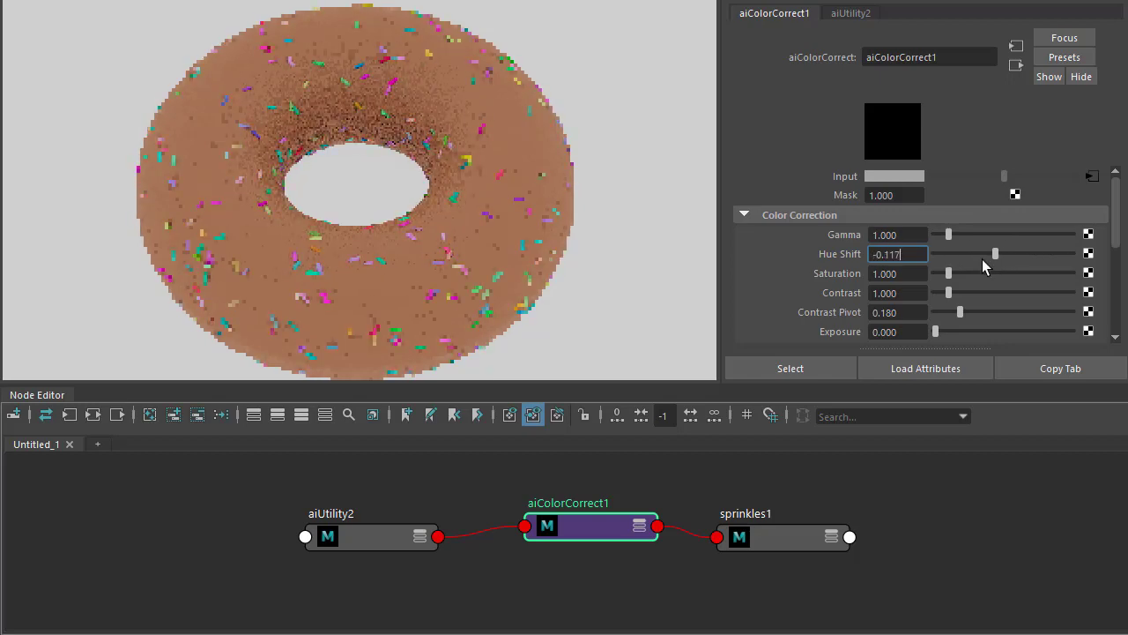
Try saturation, set contrast to 2.597 and tint the Multiply colour swatch
drag(949, 274, 959, 273)
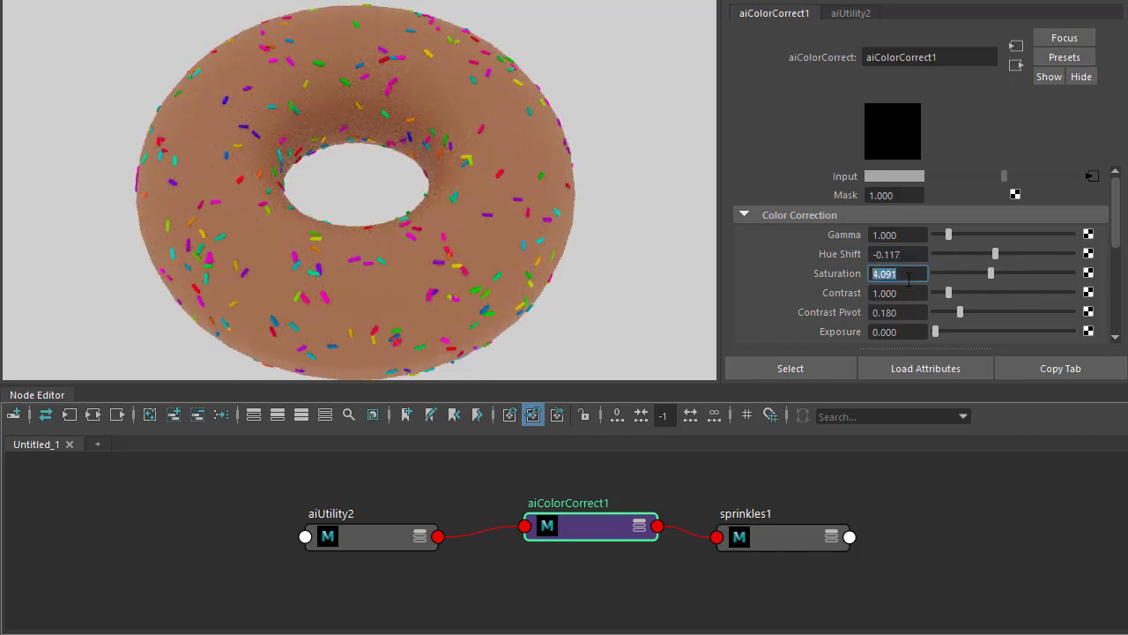
drag(948, 292, 973, 292)
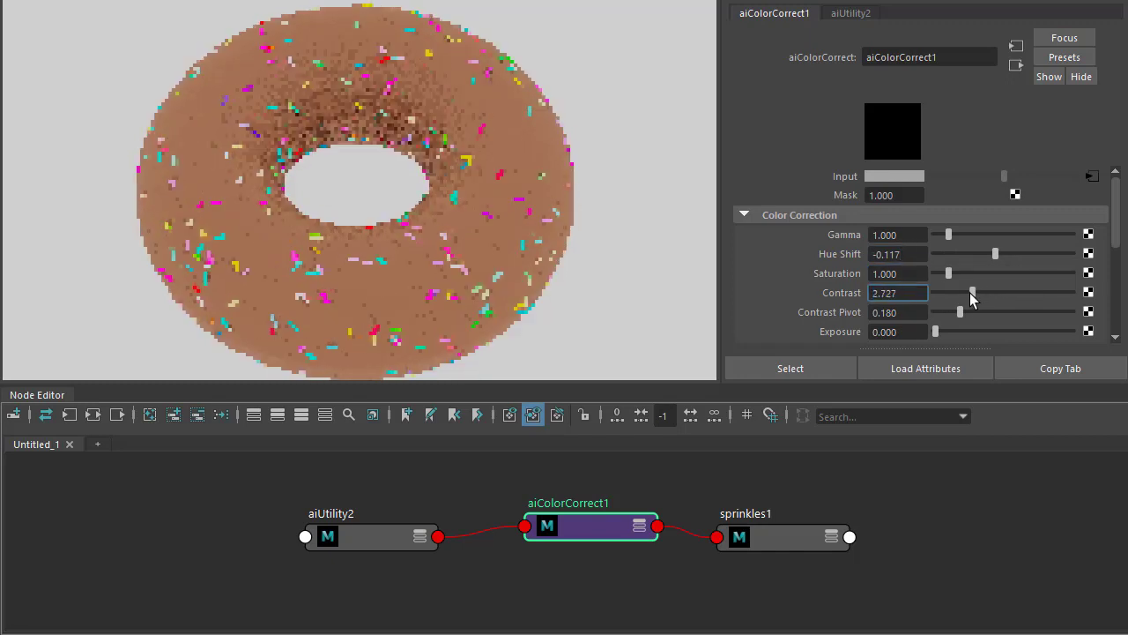
drag(973, 292, 972, 292)
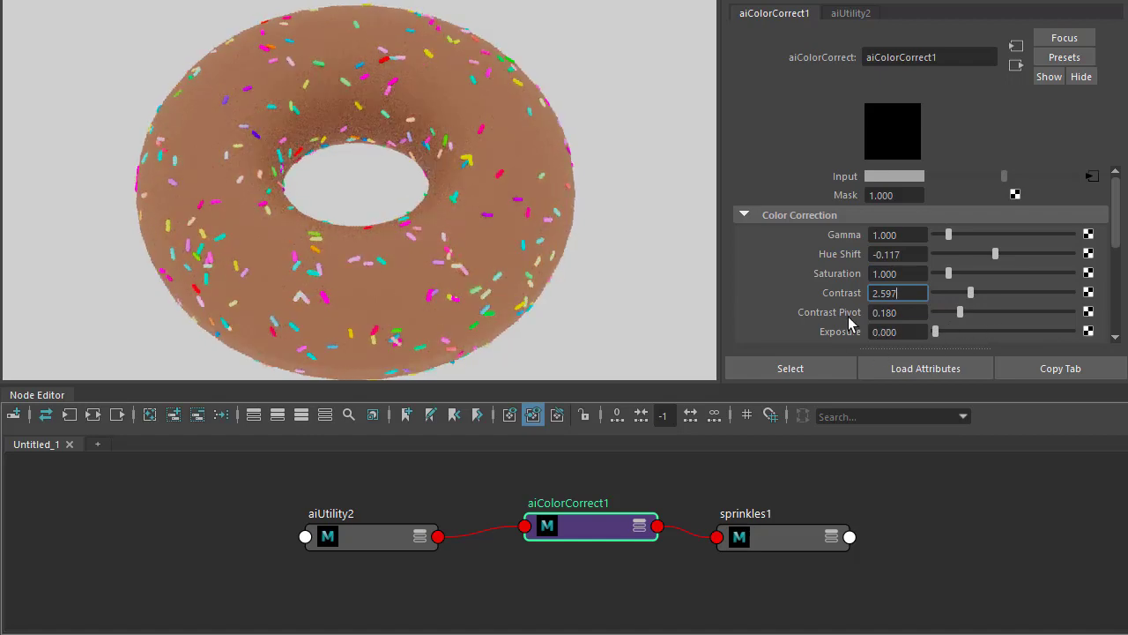
scroll(down, 3)
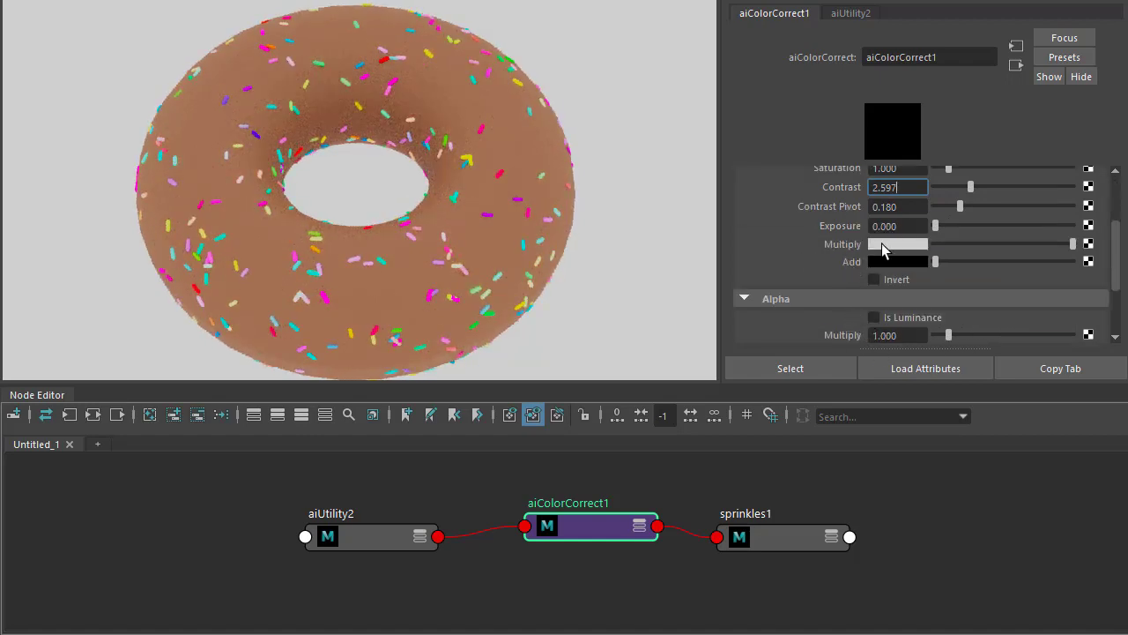
click(892, 243)
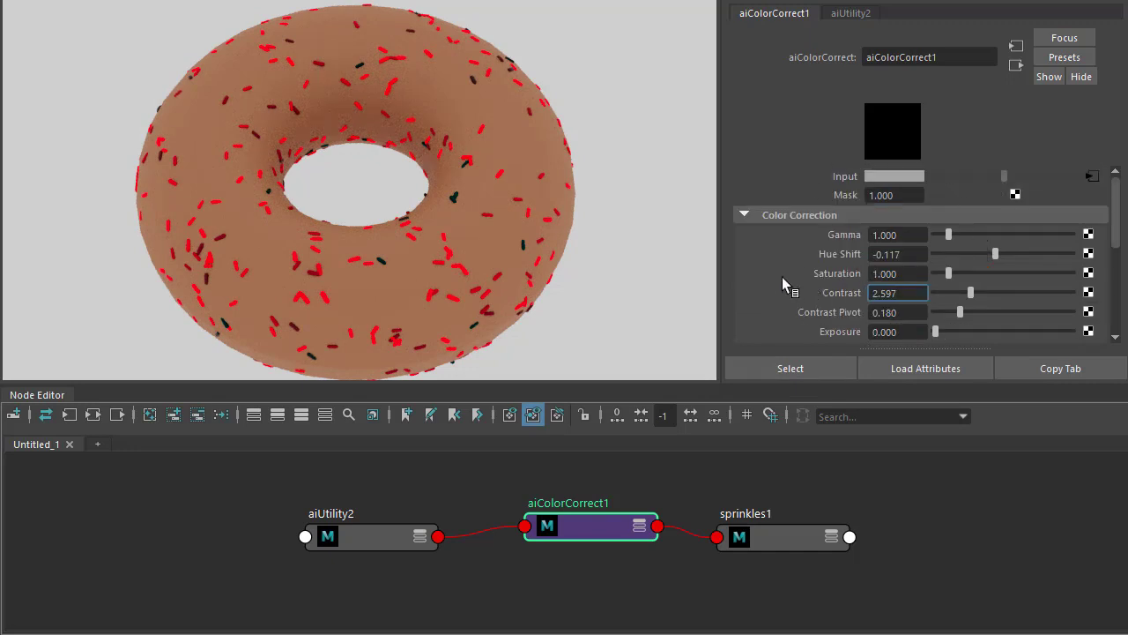
mouse_move(783, 284)
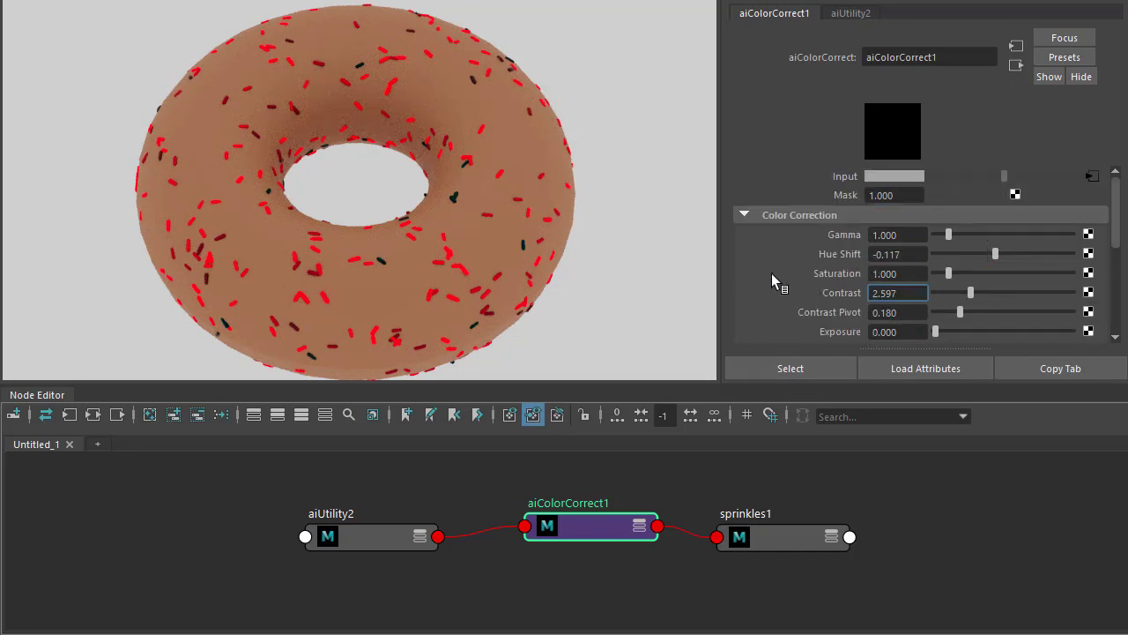